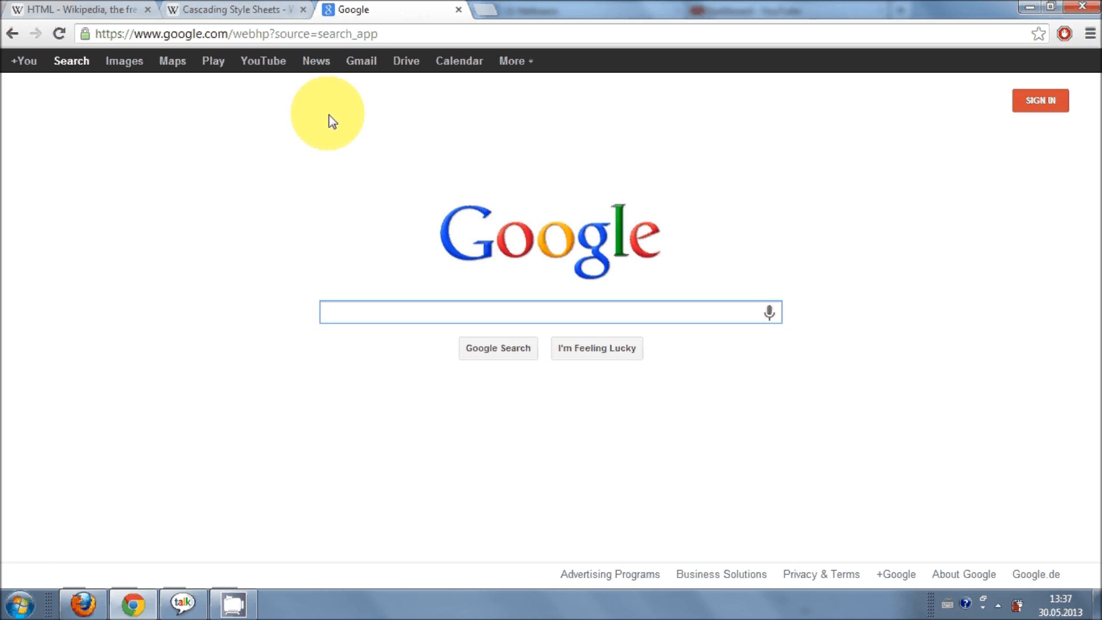
# Show the context menu of page actions on an empty area of the Google homepage
pyautogui.click(549, 311)
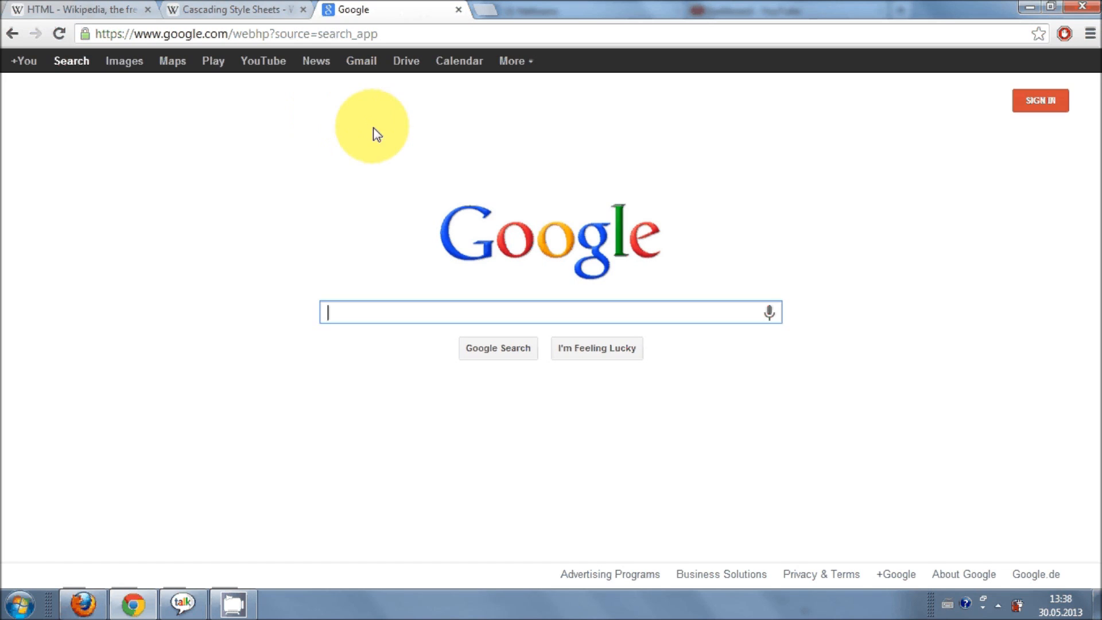
pyautogui.moveTo(351, 184)
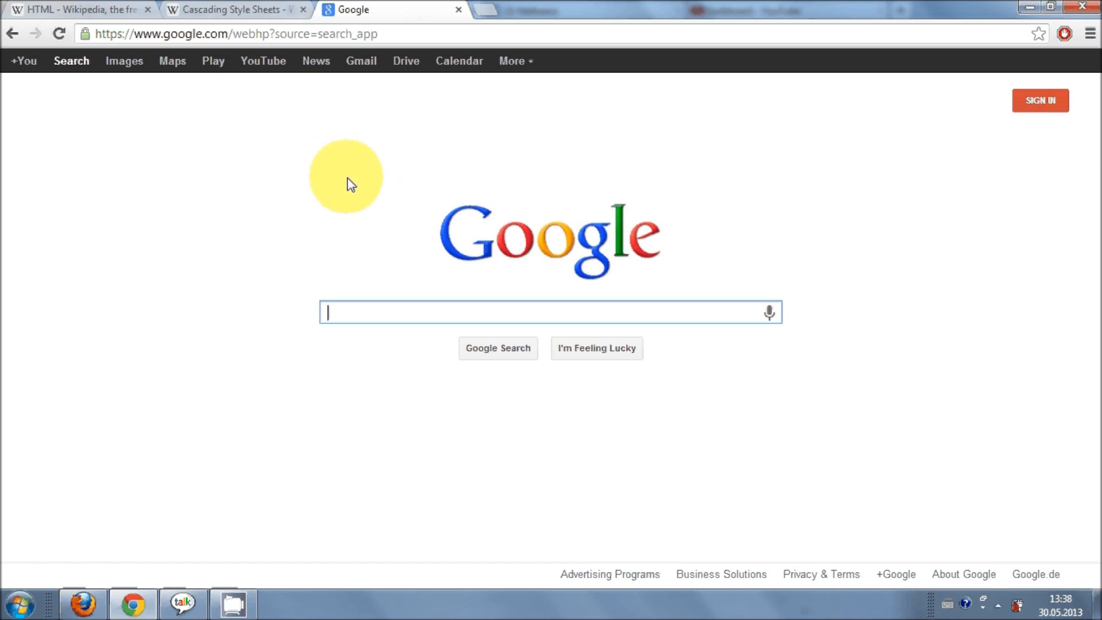
pyautogui.moveTo(358, 178)
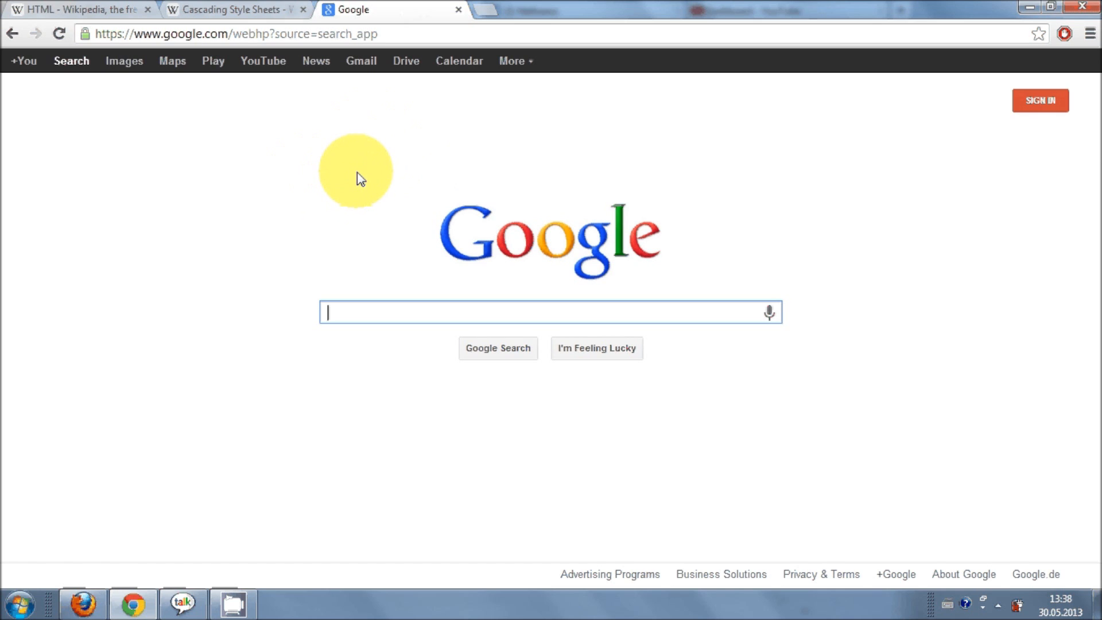
pyautogui.moveTo(365, 181)
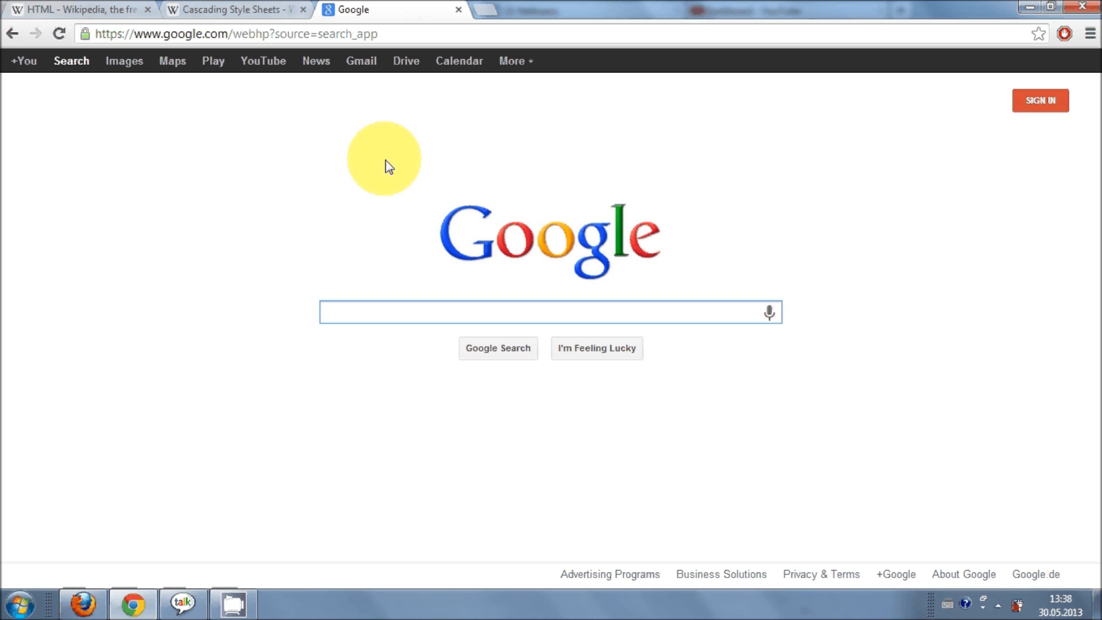
pyautogui.moveTo(392, 173)
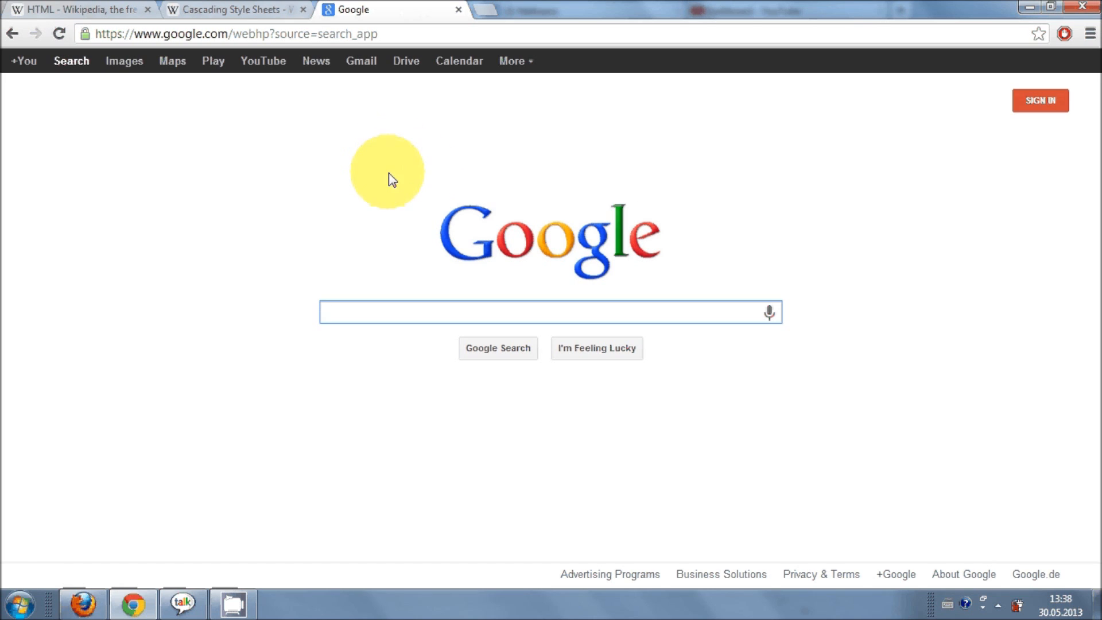
pyautogui.click(550, 311)
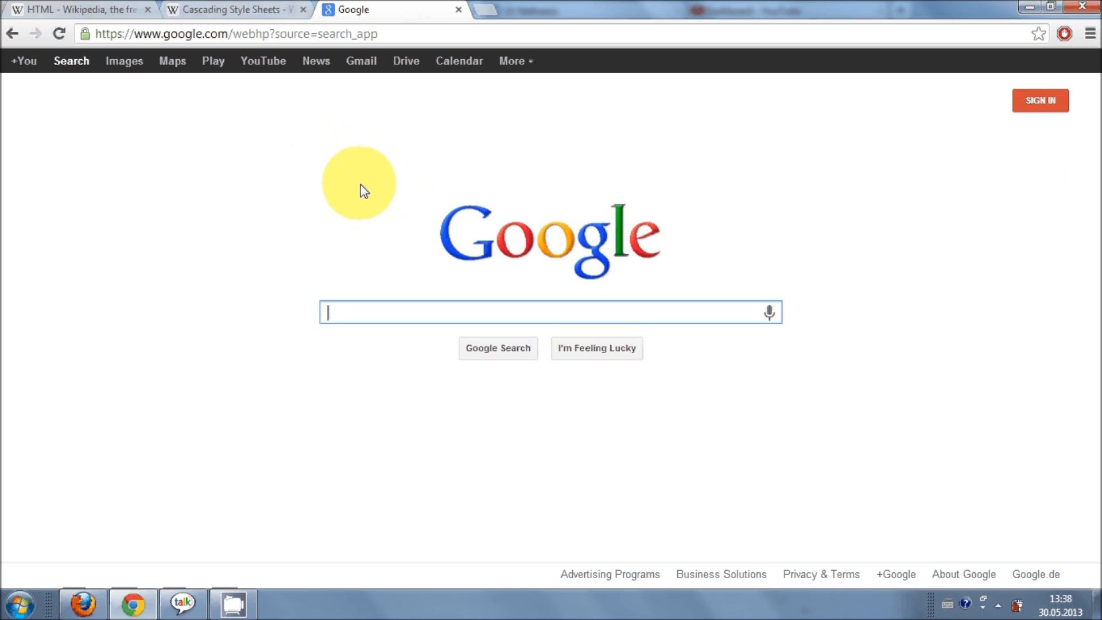
pyautogui.moveTo(544, 233)
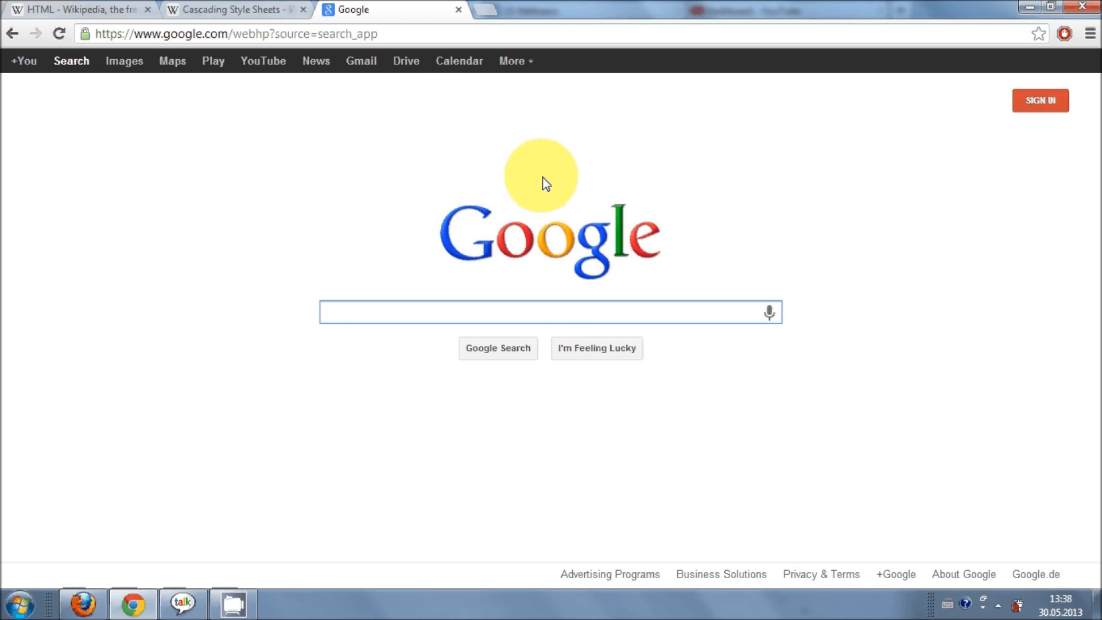
pyautogui.moveTo(470, 129)
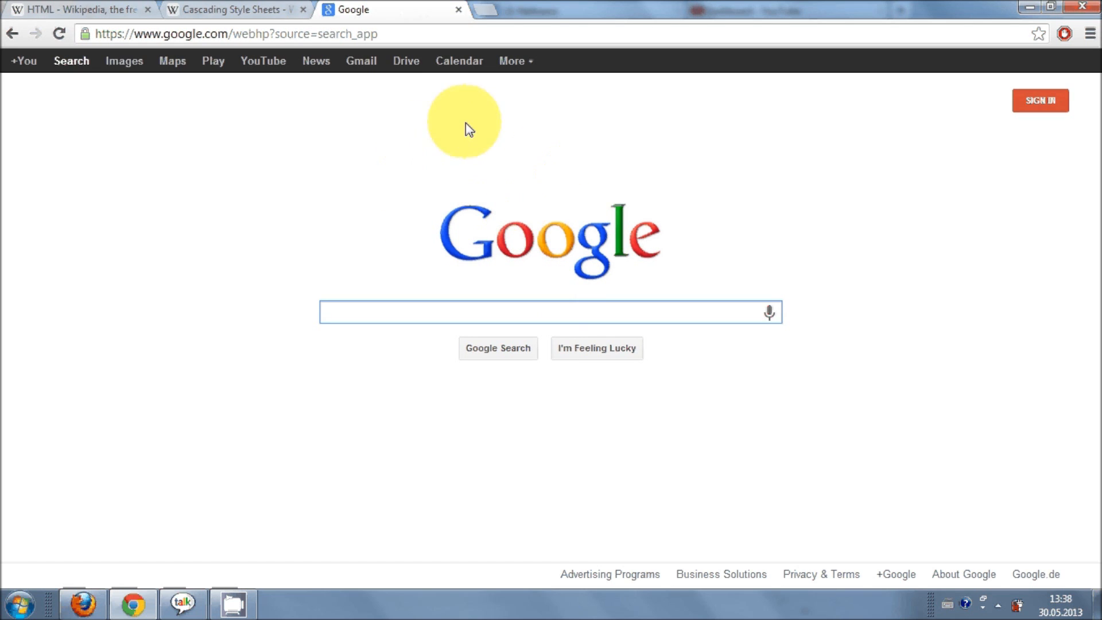
pyautogui.moveTo(417, 139)
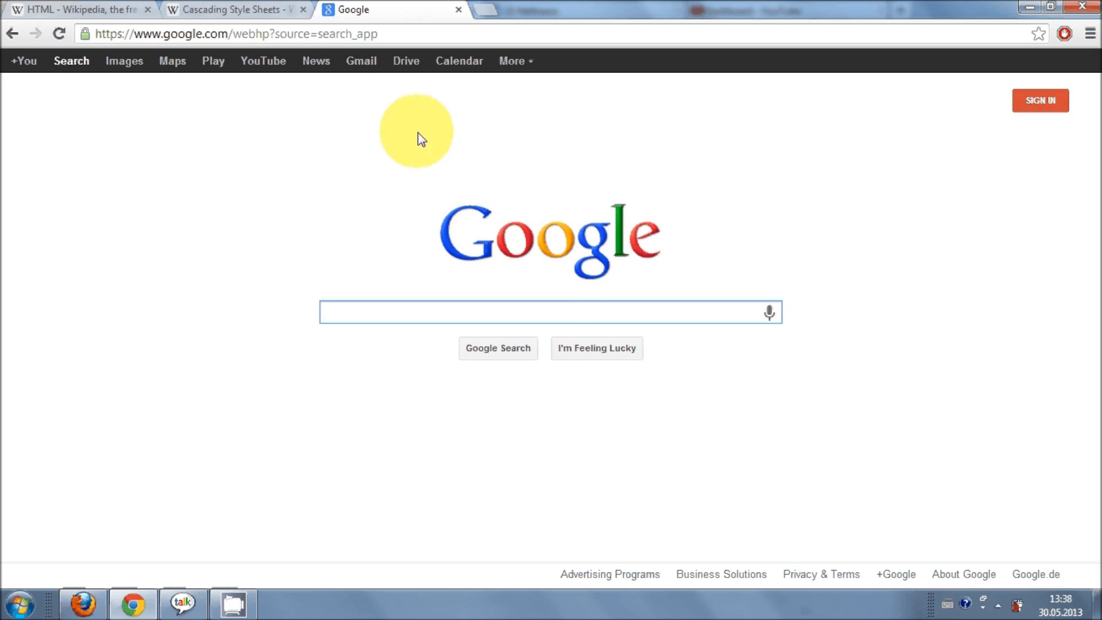
pyautogui.moveTo(464, 151)
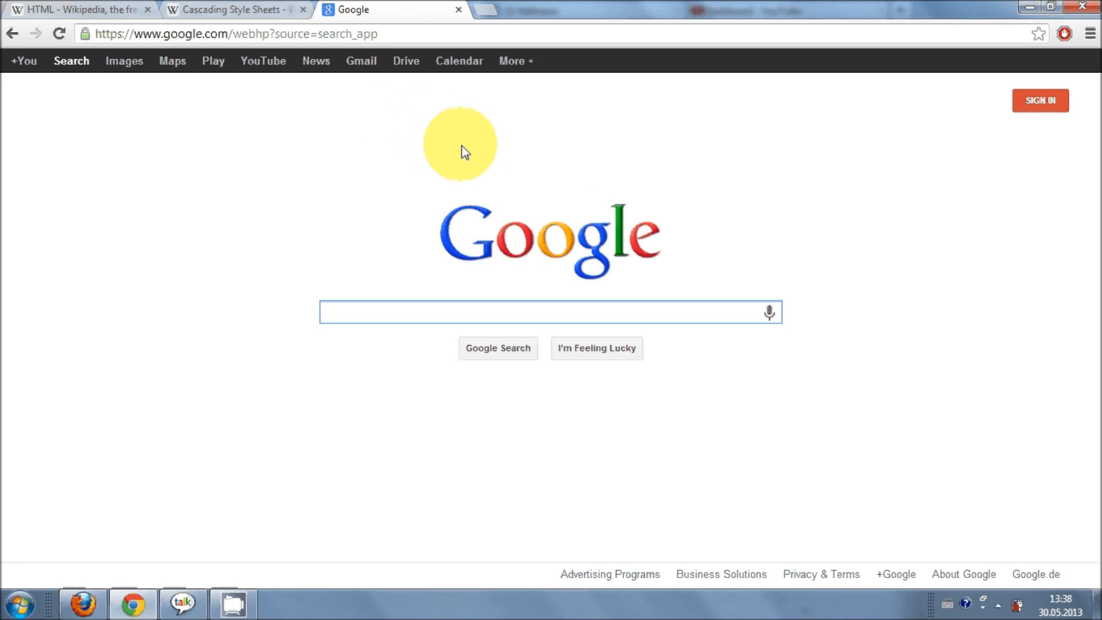
pyautogui.click(549, 312)
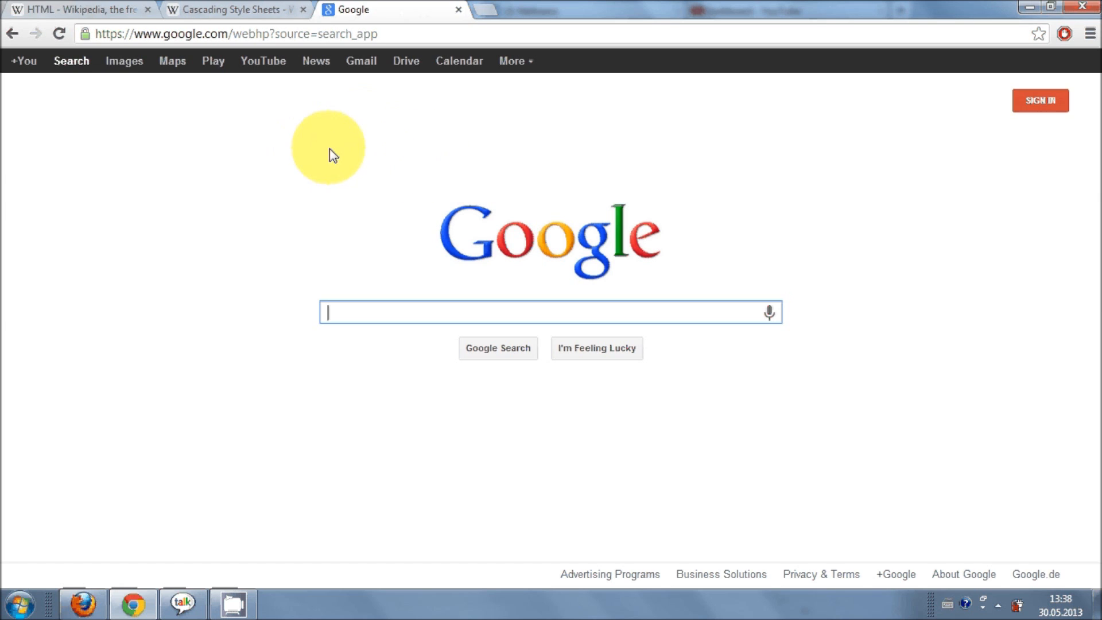
pyautogui.moveTo(395, 184)
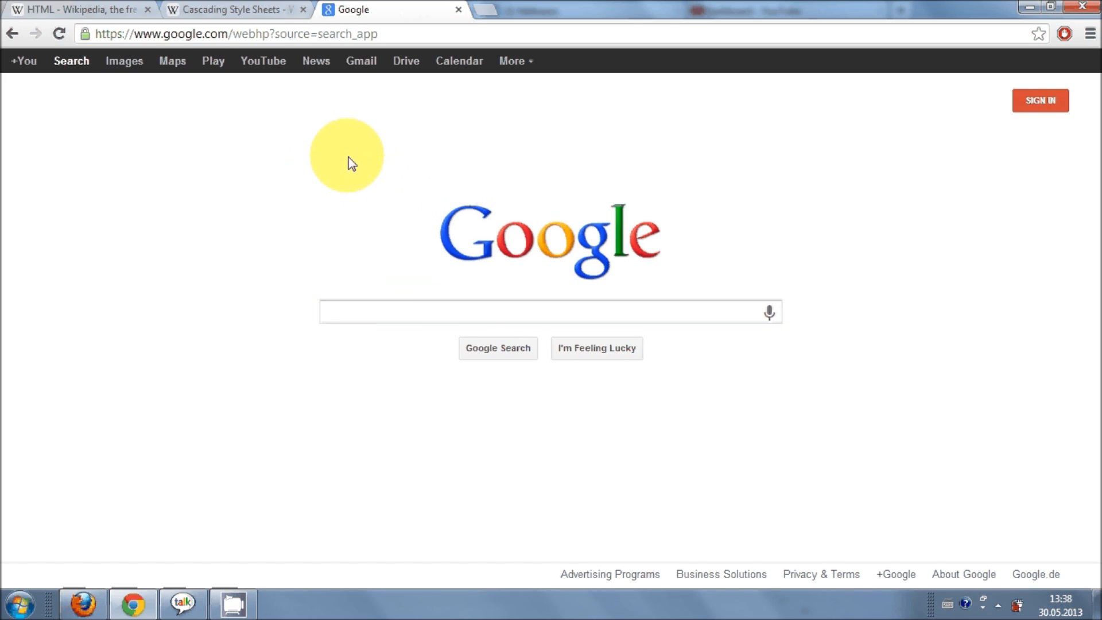
pyautogui.rightClick(352, 168)
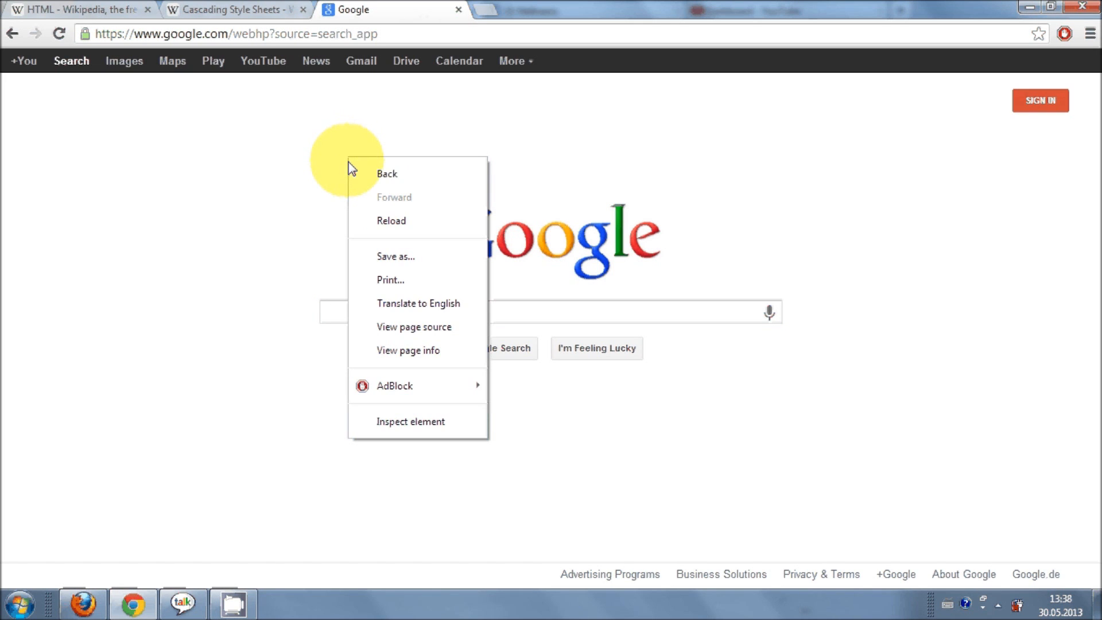
pyautogui.moveTo(523, 35)
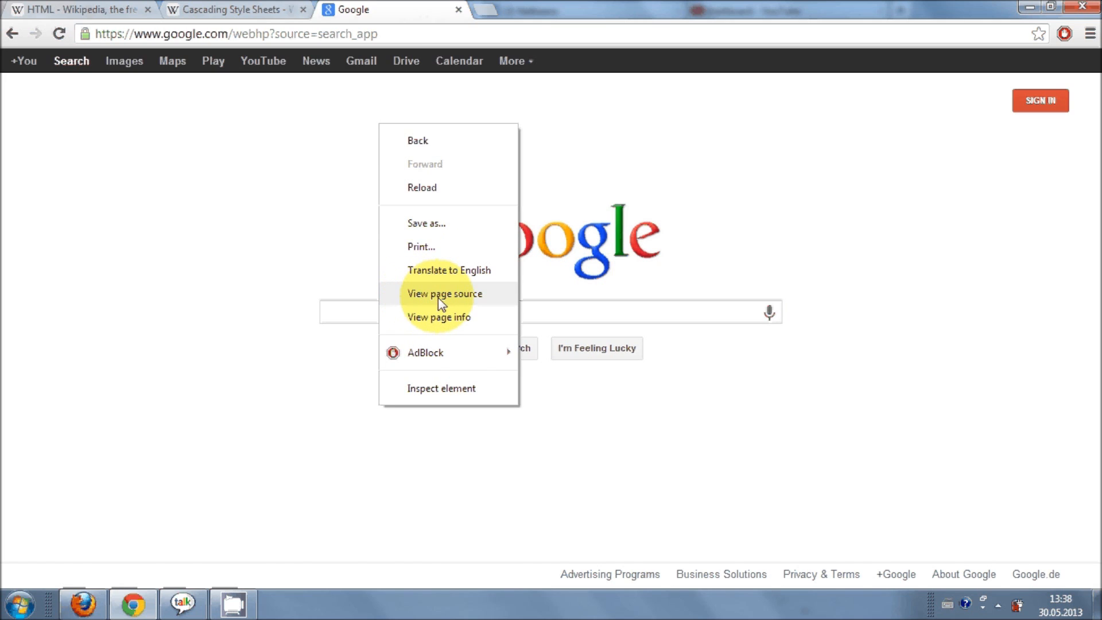
# View the Google homepage's HTML source in its own tab and scroll through the markup
pyautogui.click(444, 293)
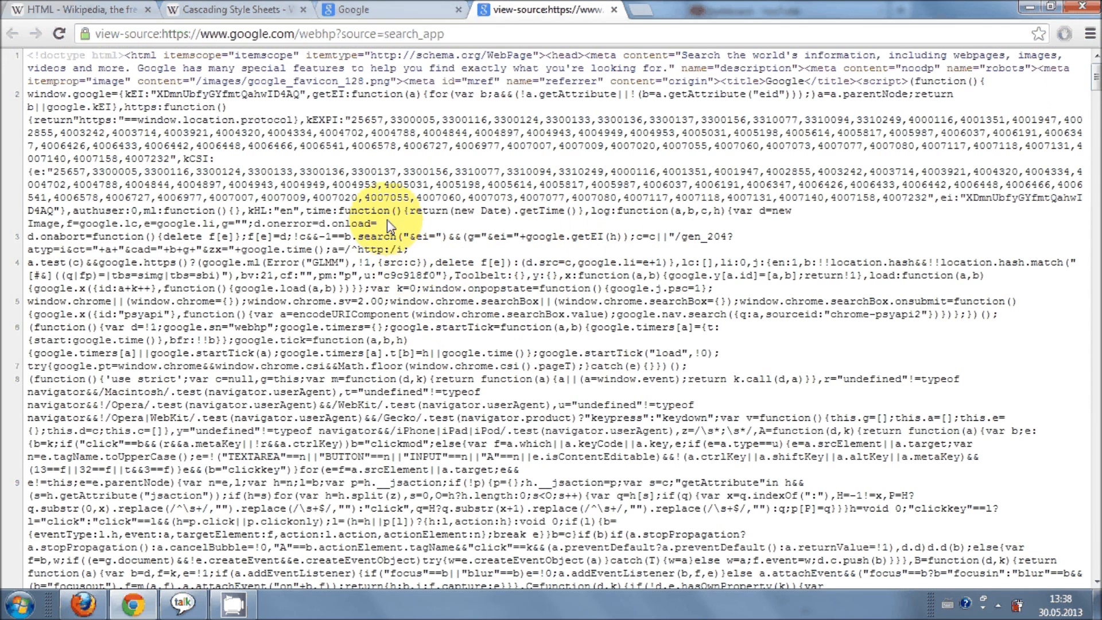
pyautogui.scroll(-3)
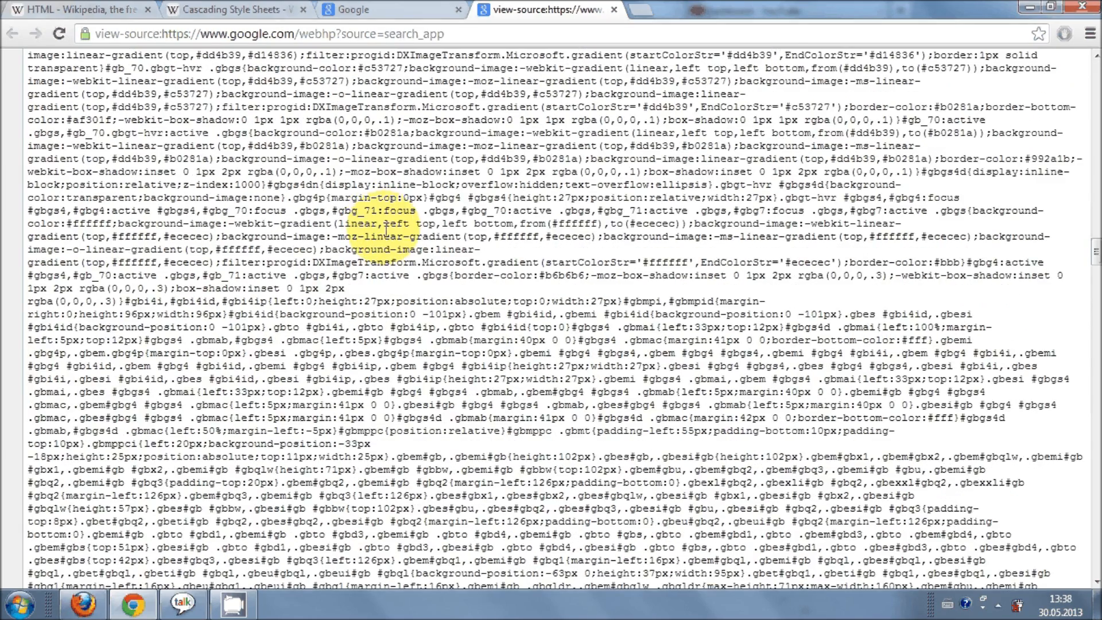
pyautogui.scroll(-3)
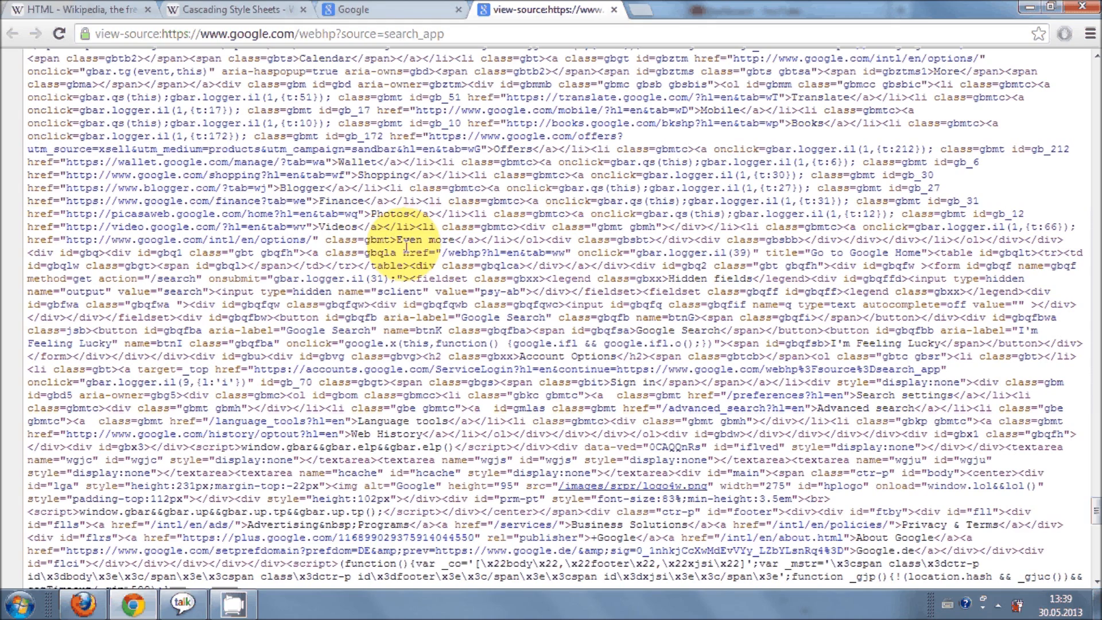
# Compare the rendered Google page with its source by switching between the two tabs
pyautogui.click(390, 9)
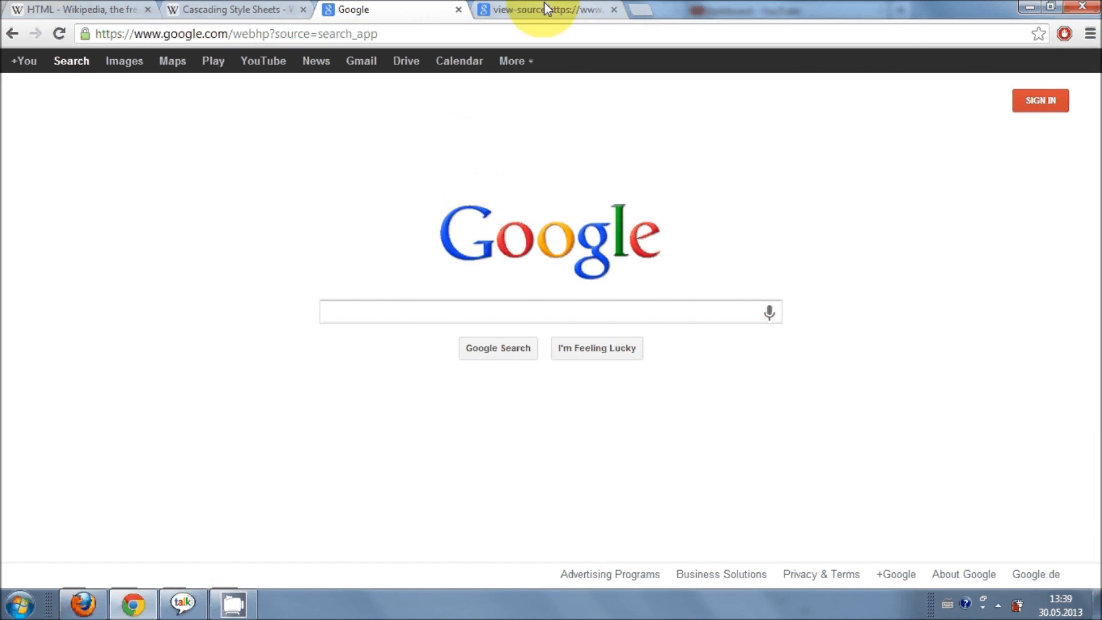
pyautogui.click(541, 10)
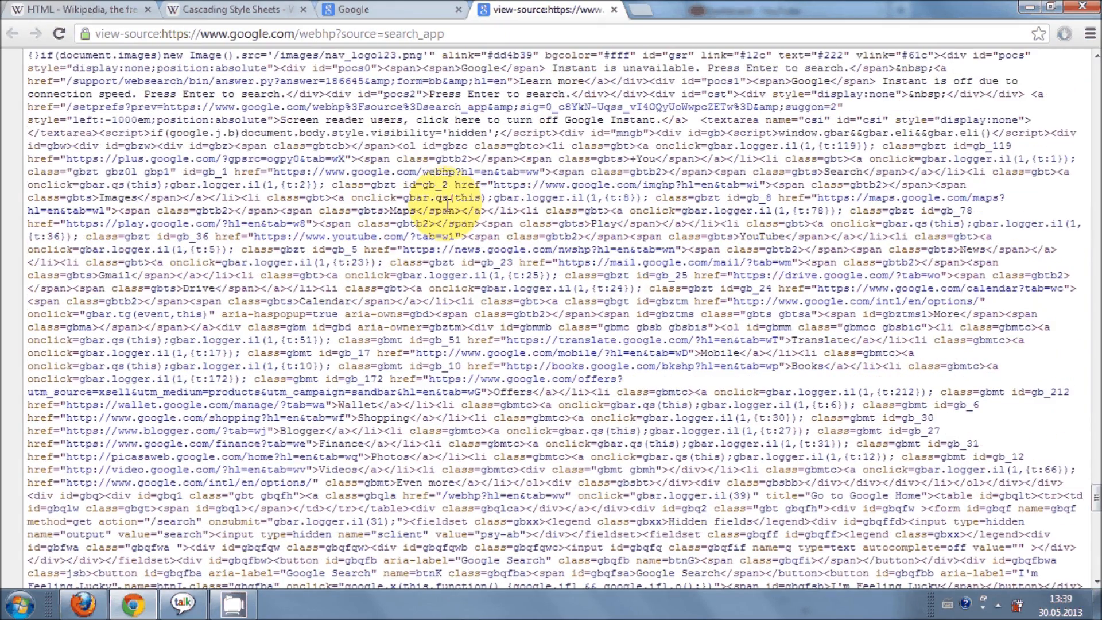
pyautogui.scroll(-3)
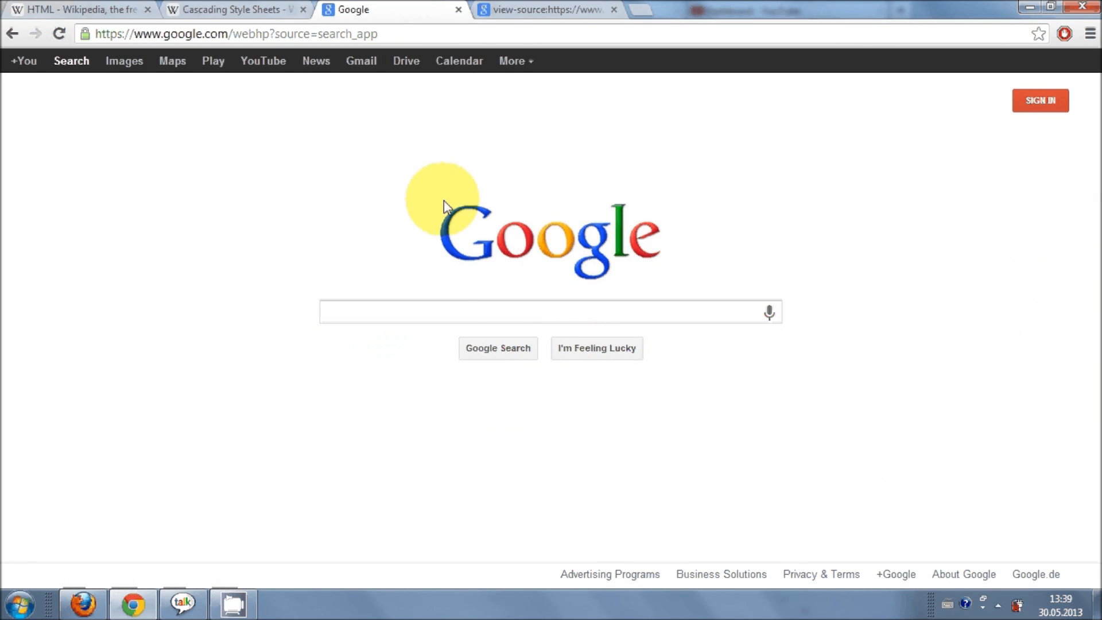
pyautogui.click(540, 9)
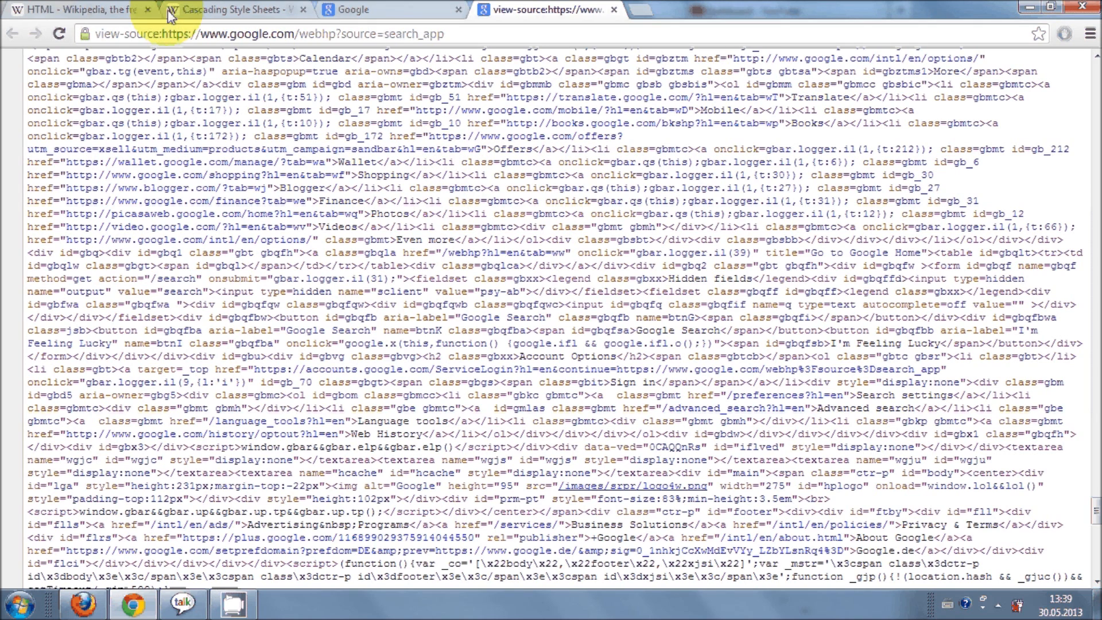
pyautogui.click(77, 9)
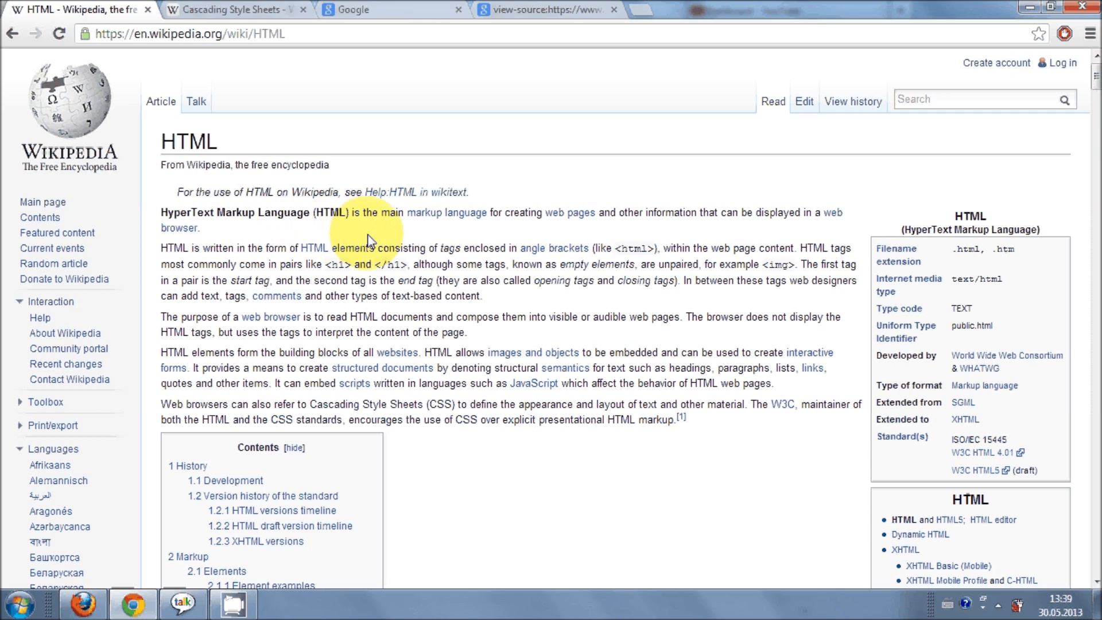
pyautogui.moveTo(499, 231)
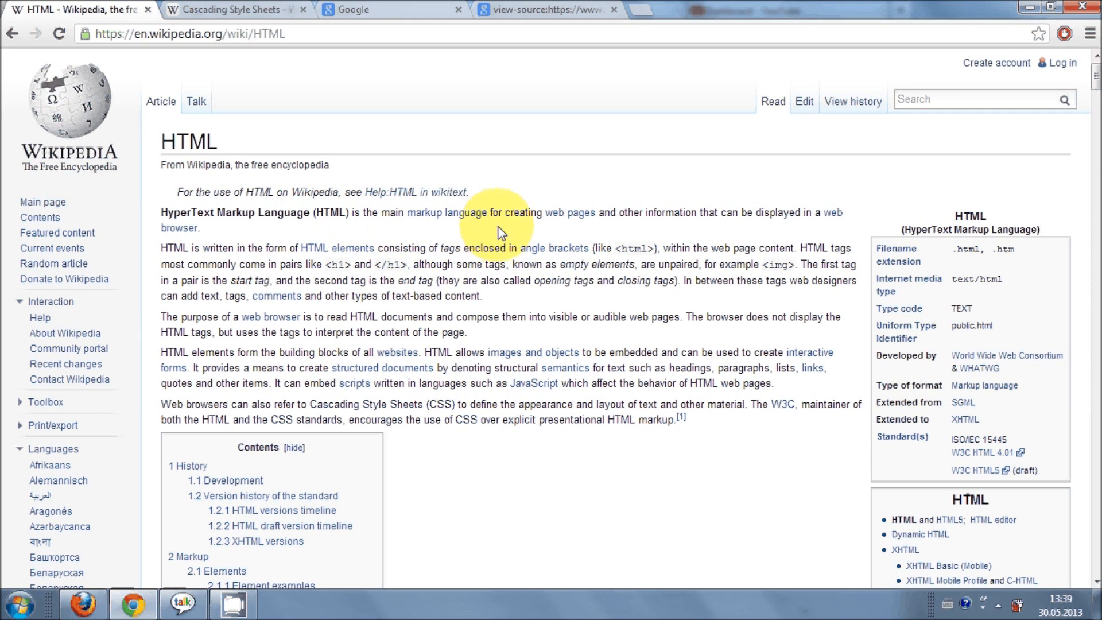
pyautogui.moveTo(681, 239)
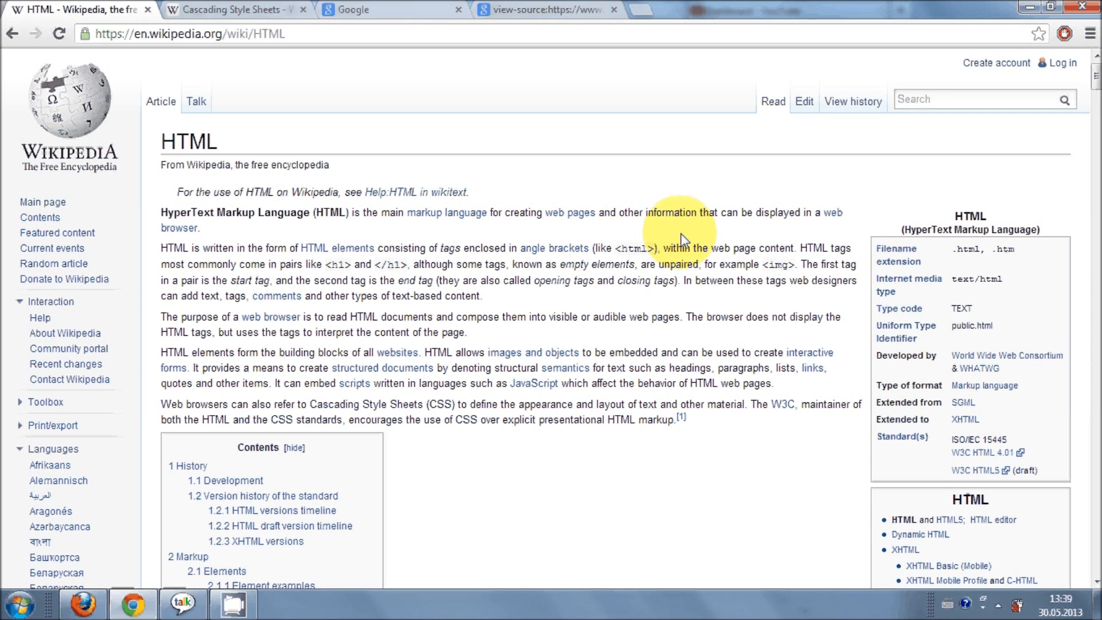
pyautogui.moveTo(481, 232)
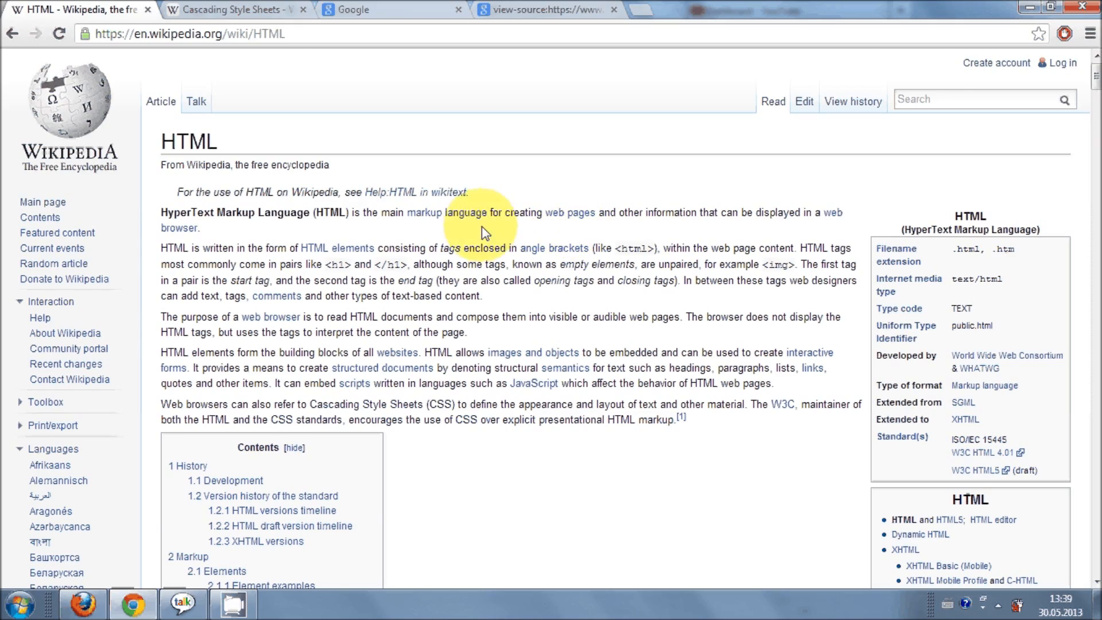
pyautogui.scroll(-3)
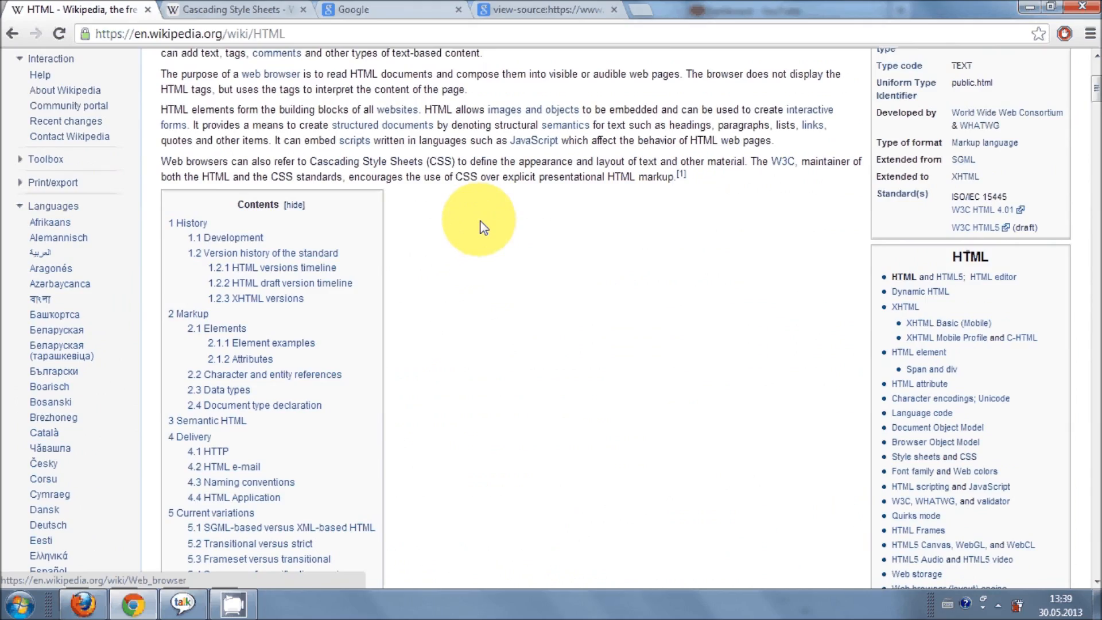
pyautogui.scroll(3)
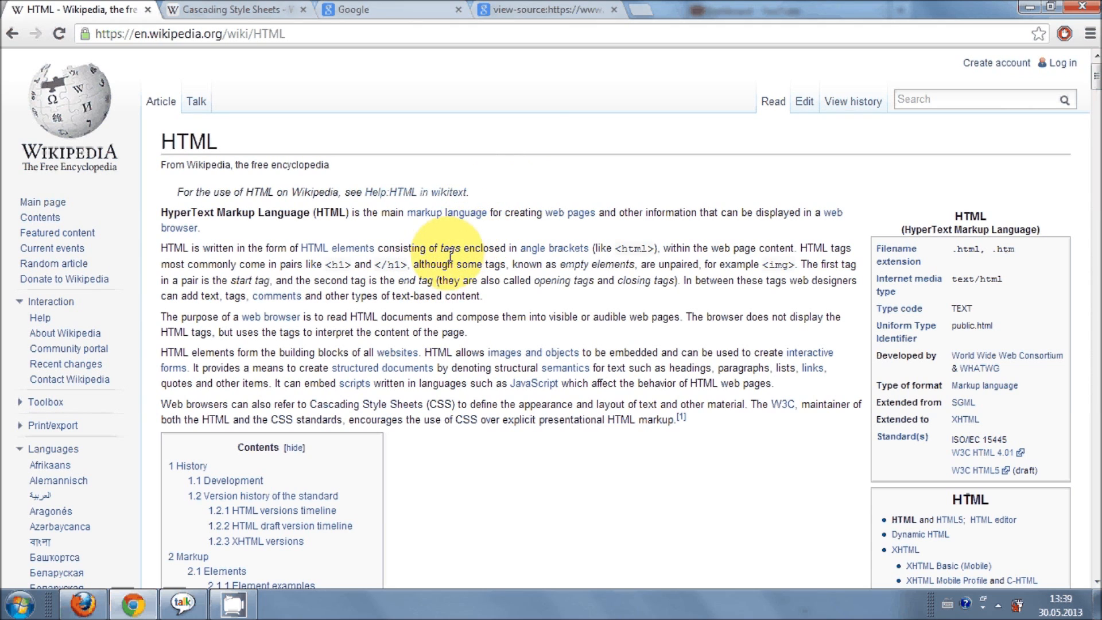
pyautogui.moveTo(274, 265)
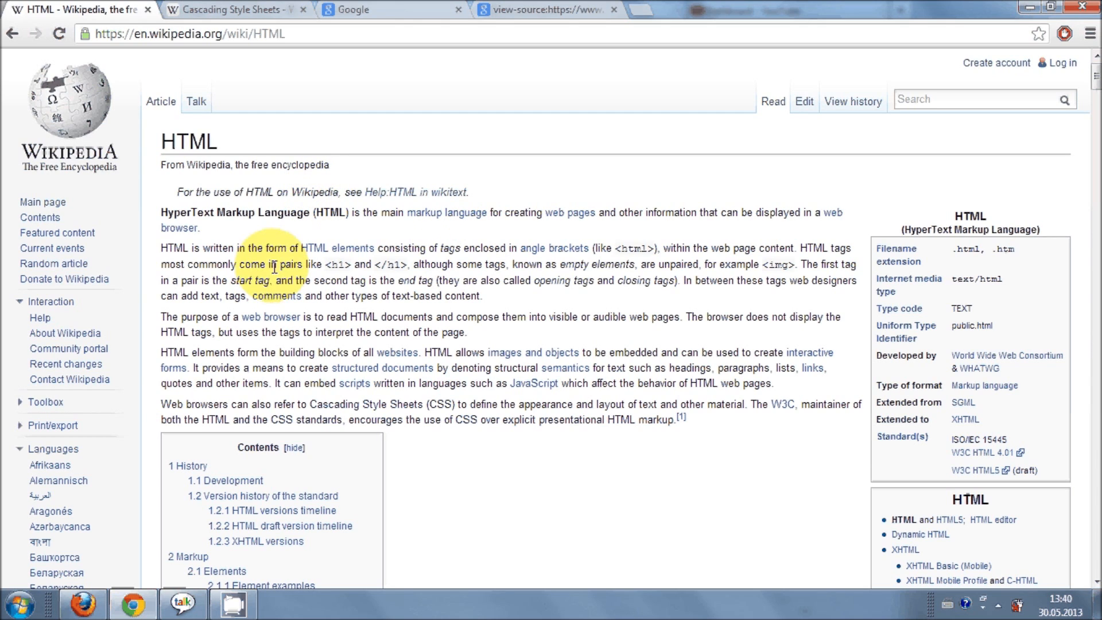
pyautogui.moveTo(466, 344)
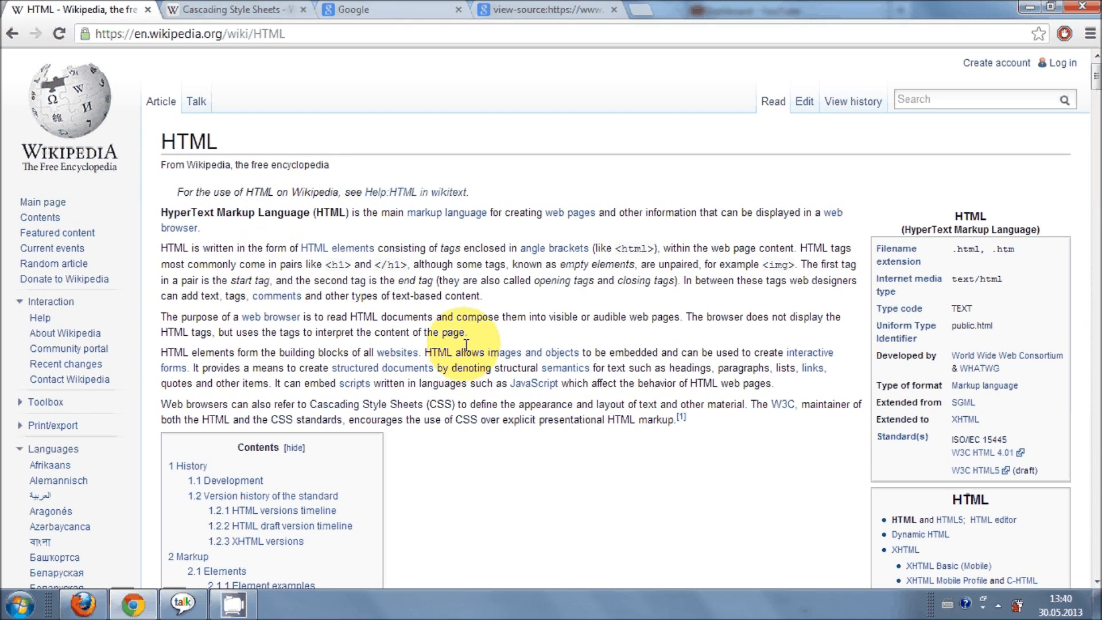
pyautogui.moveTo(436, 301)
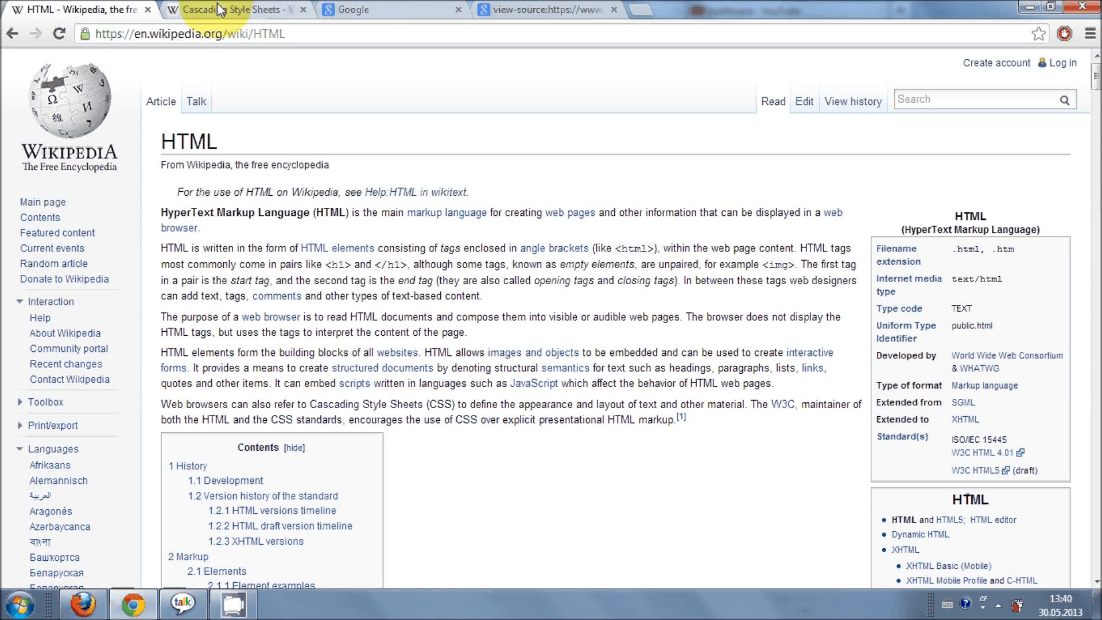
# Read Wikipedia's Cascading Style Sheets article, then start a fresh tab showing app shortcuts
pyautogui.click(232, 9)
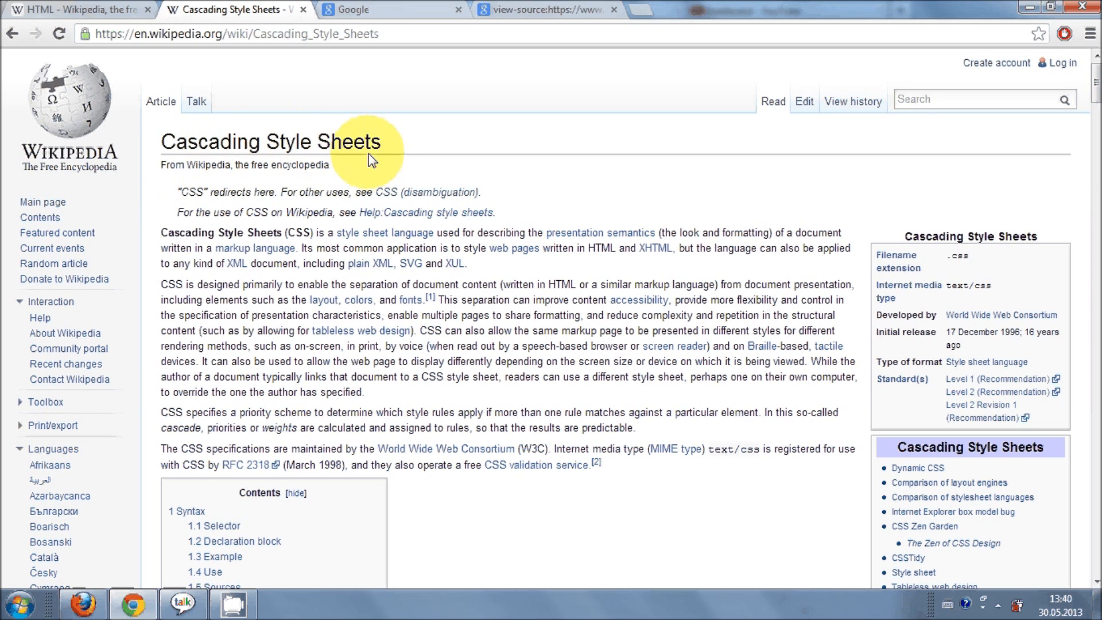
pyautogui.moveTo(362, 232)
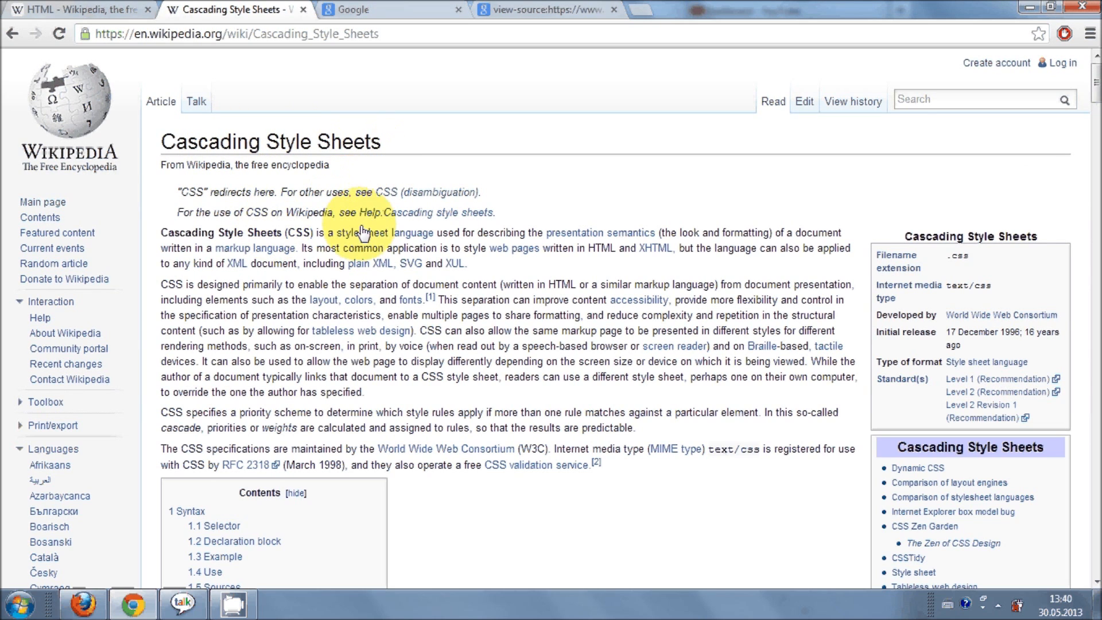
pyautogui.moveTo(455, 264)
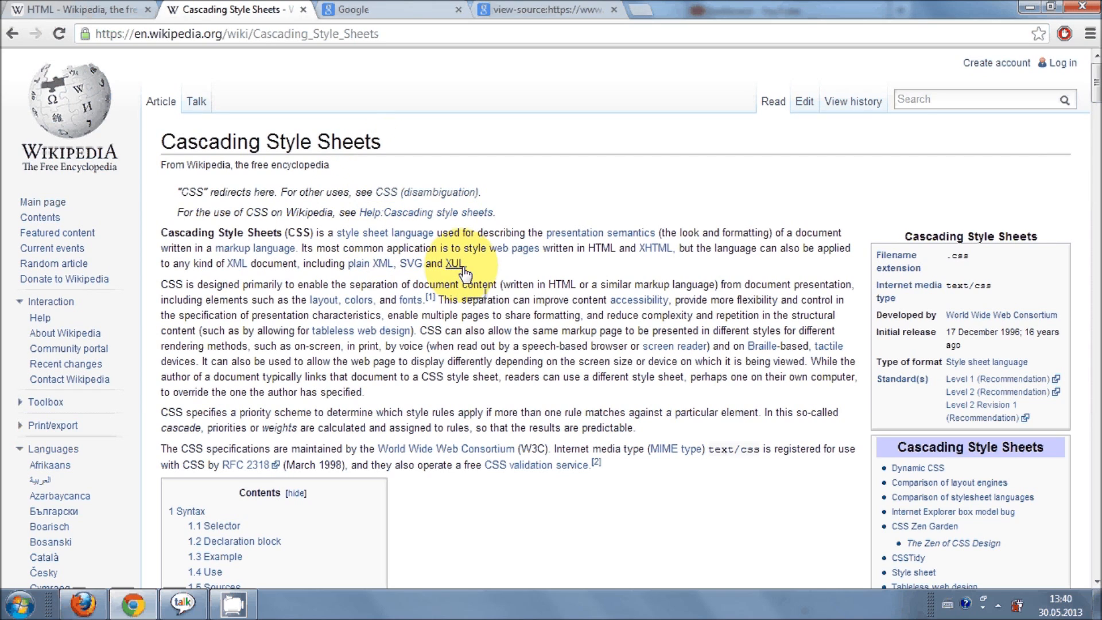
pyautogui.moveTo(530, 278)
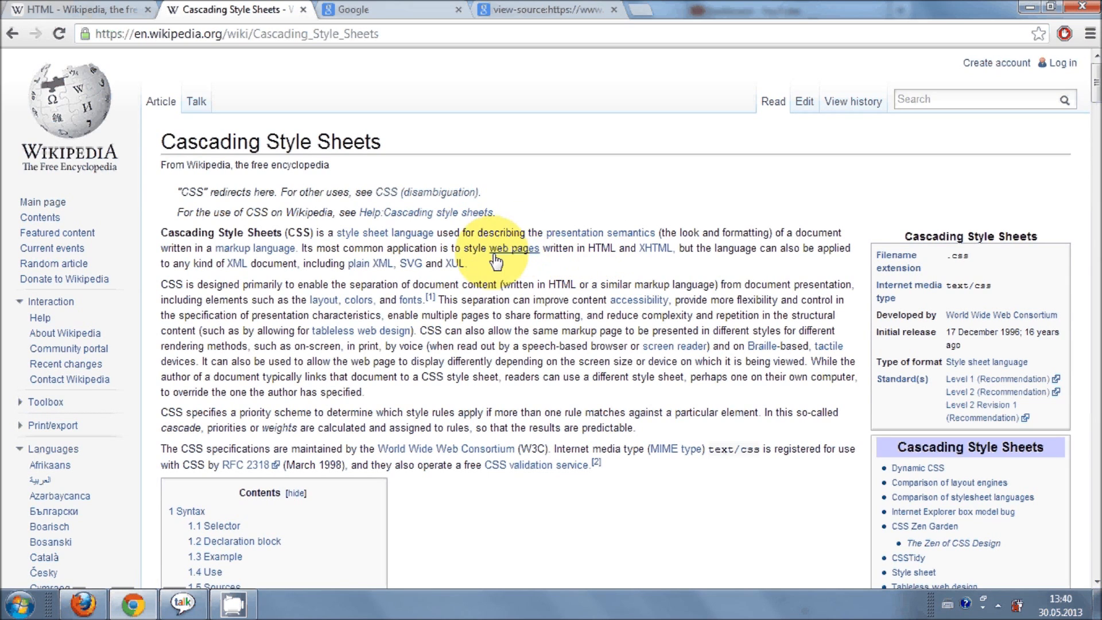
pyautogui.moveTo(541, 261)
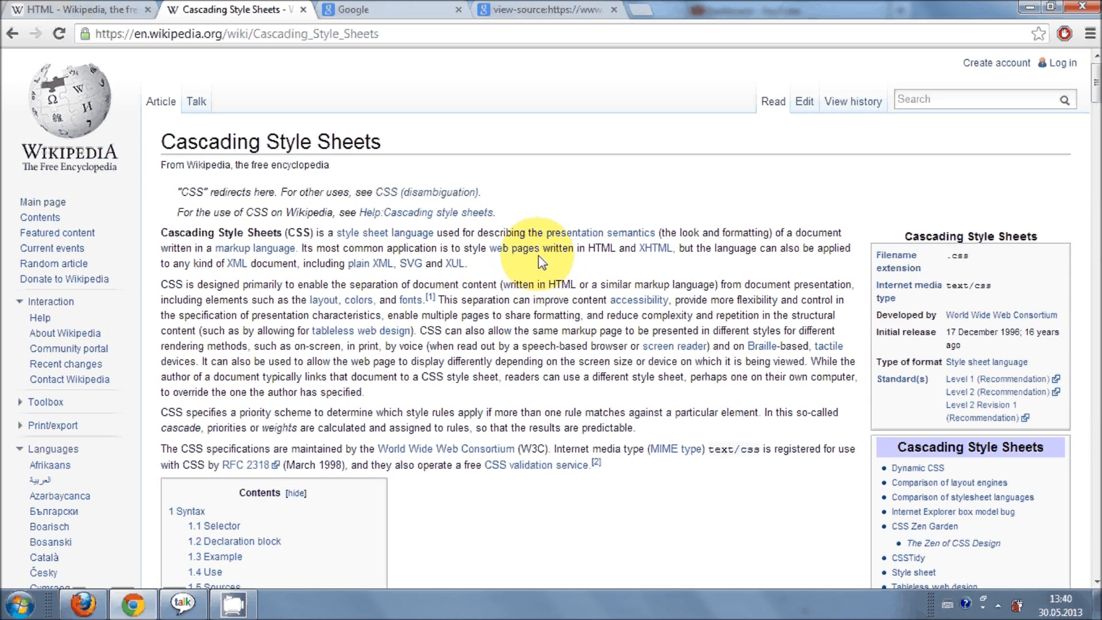
pyautogui.moveTo(474, 86)
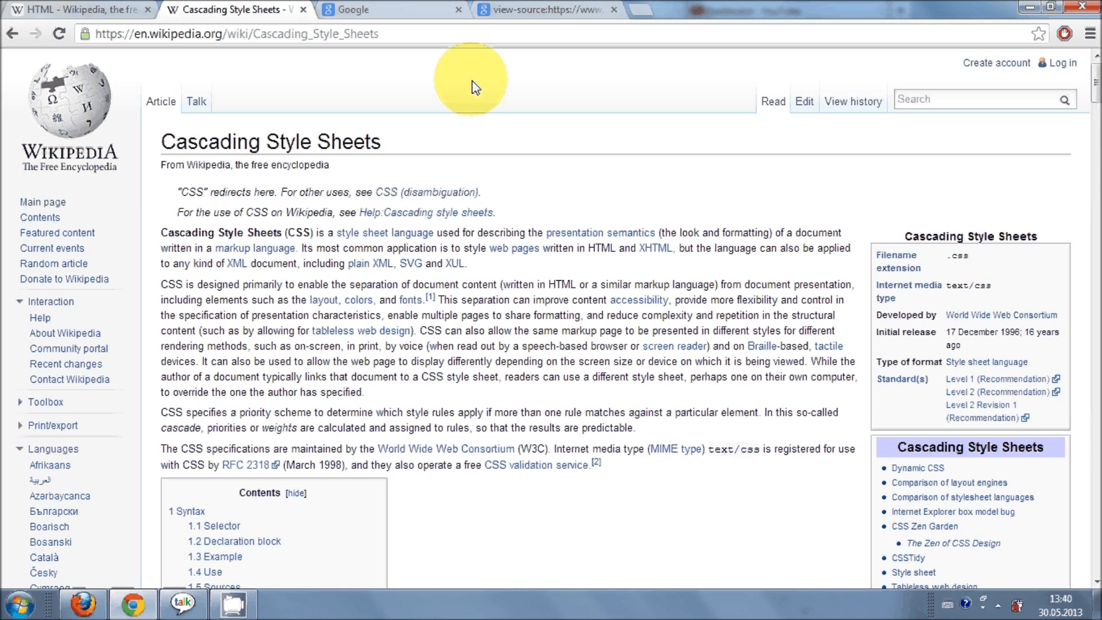
pyautogui.moveTo(439, 102)
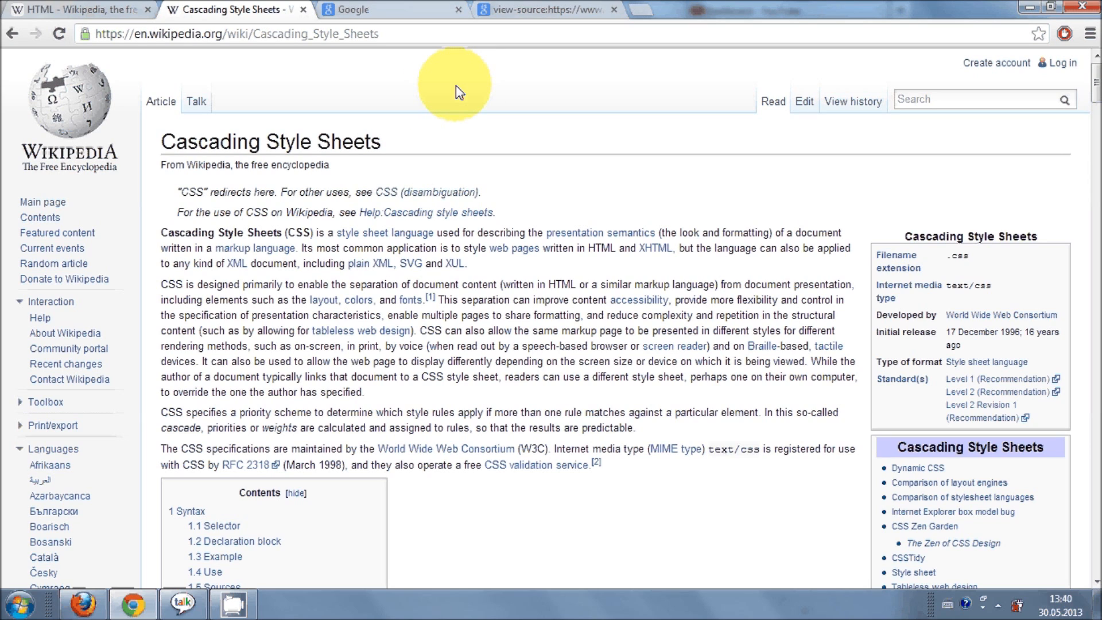
pyautogui.moveTo(425, 107)
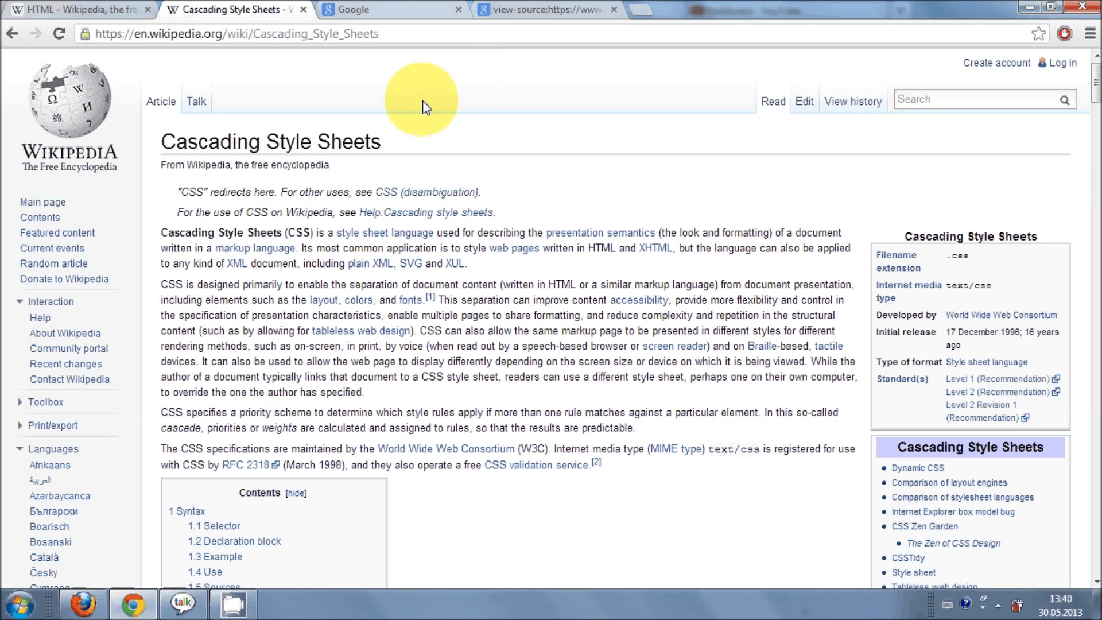
pyautogui.moveTo(429, 129)
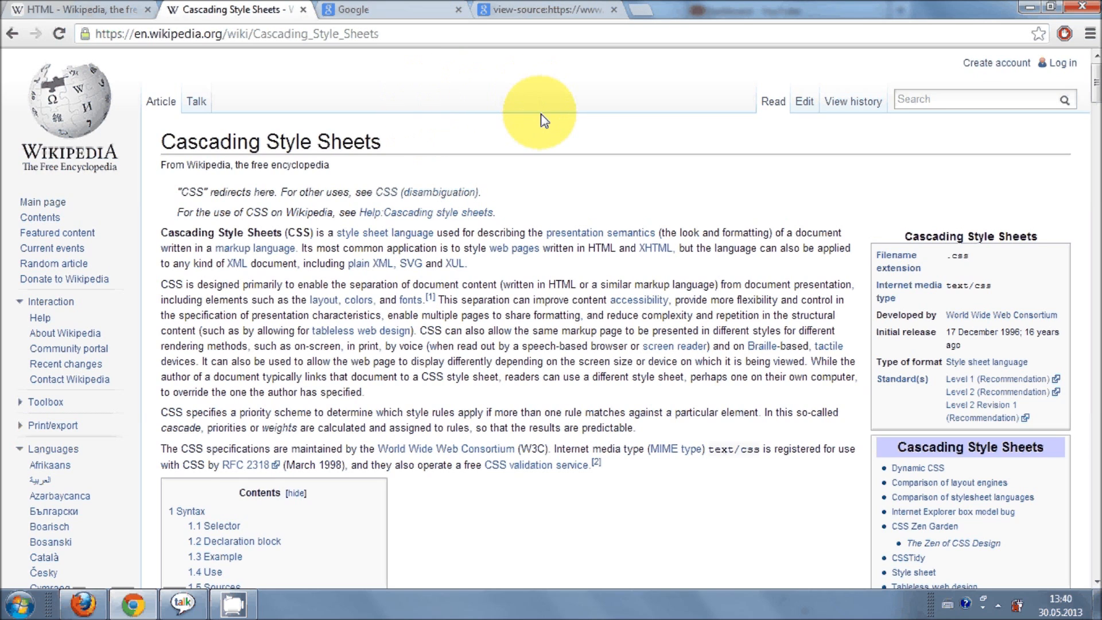
pyautogui.click(19, 603)
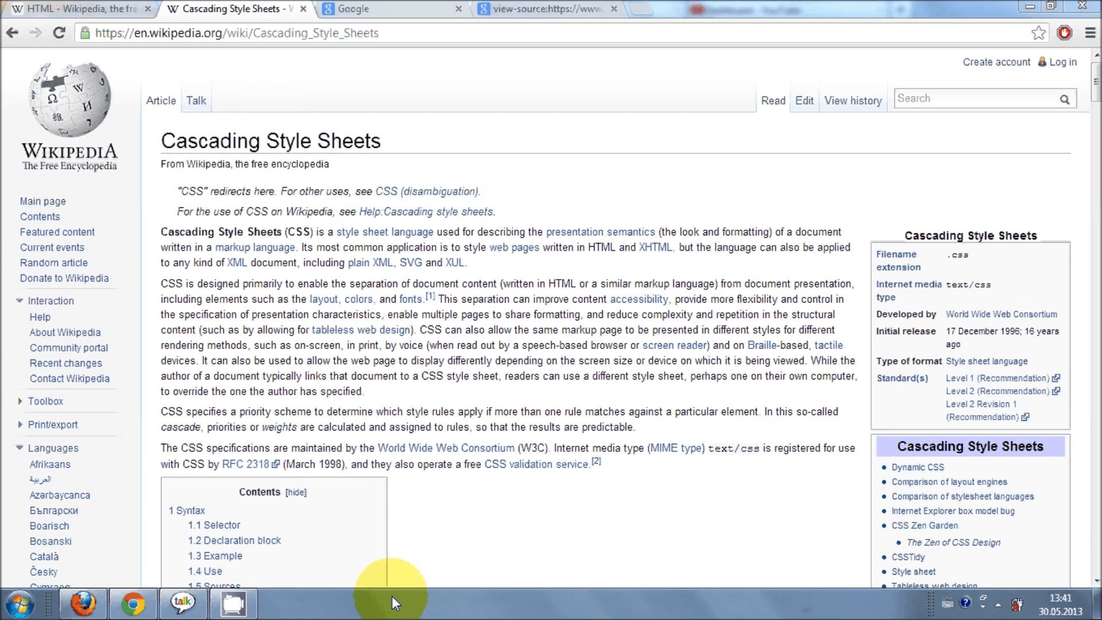
pyautogui.moveTo(344, 606)
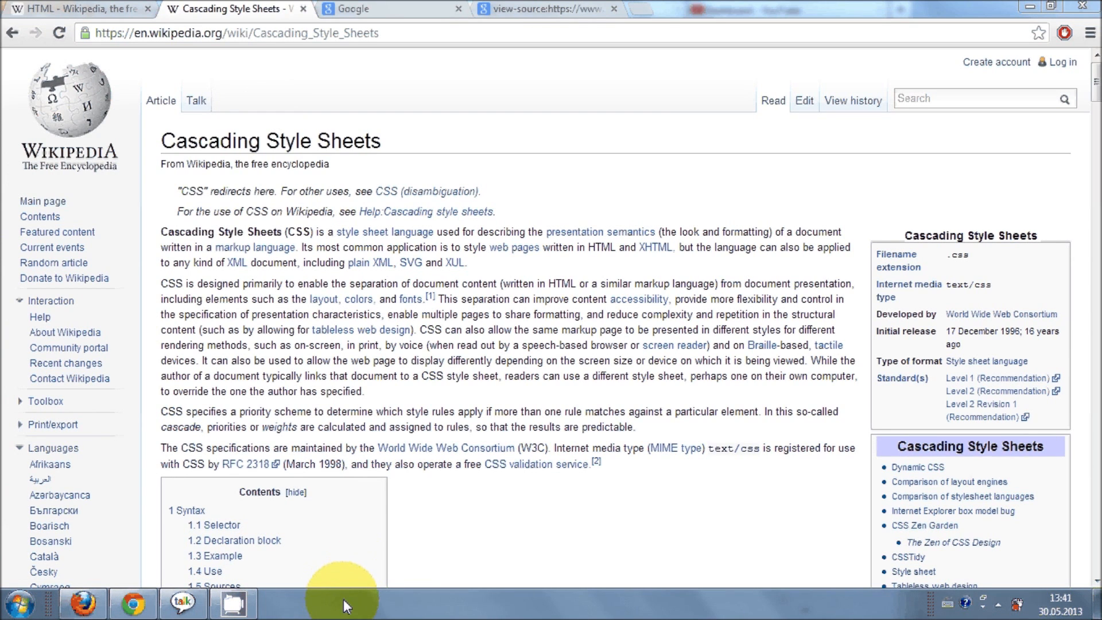
pyautogui.moveTo(645, 102)
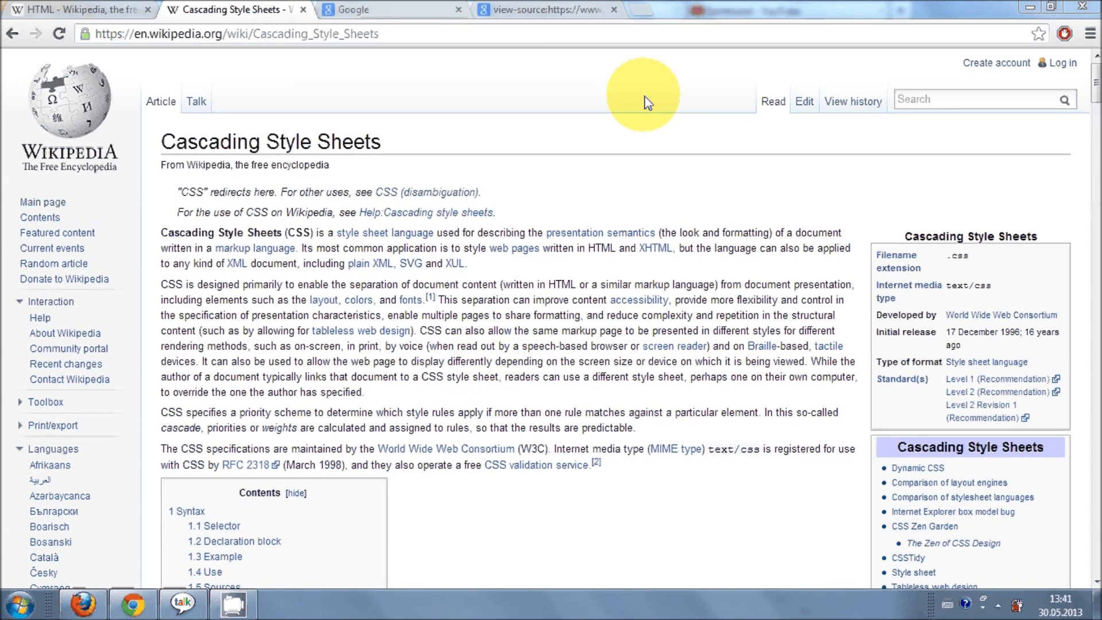
pyautogui.click(781, 9)
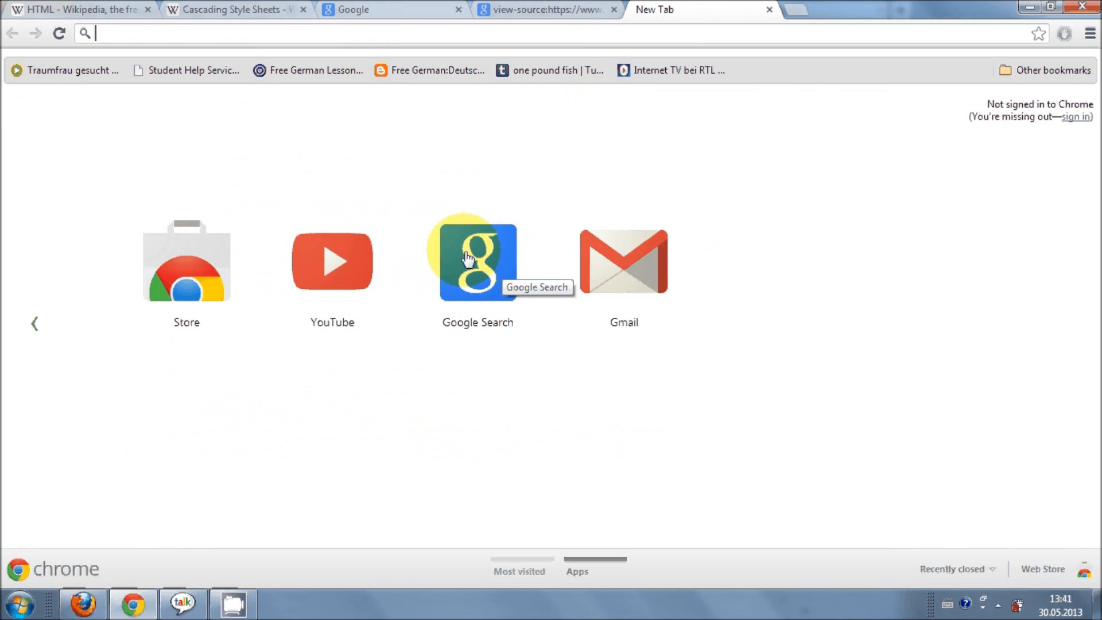
# Search Google for notepad++ from the new tab's Google Search shortcut
pyautogui.click(478, 261)
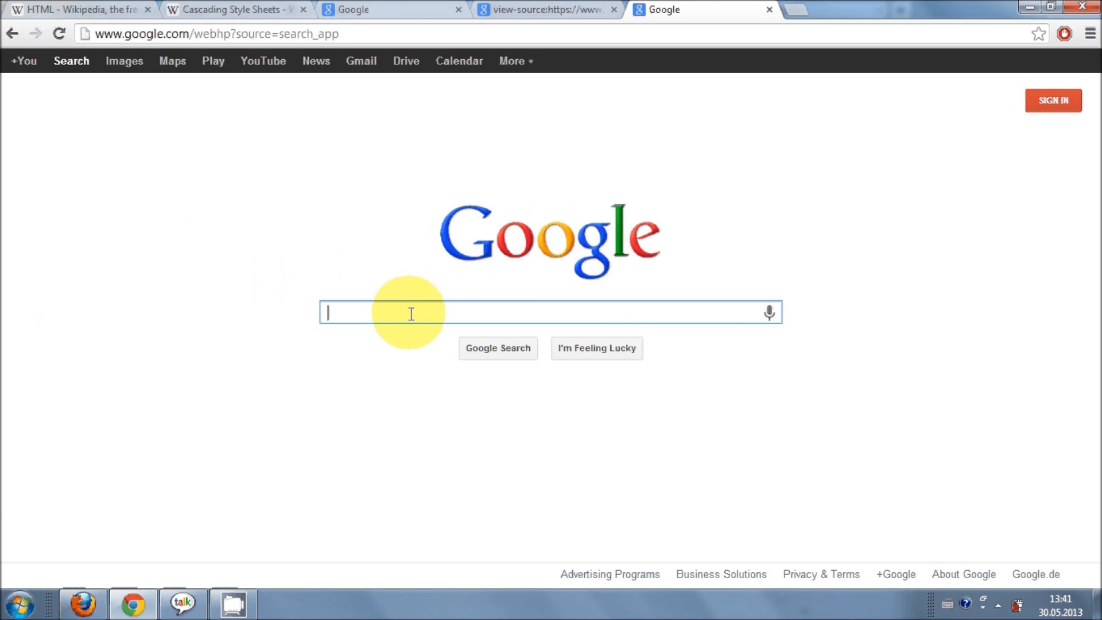
pyautogui.write('notepad++')
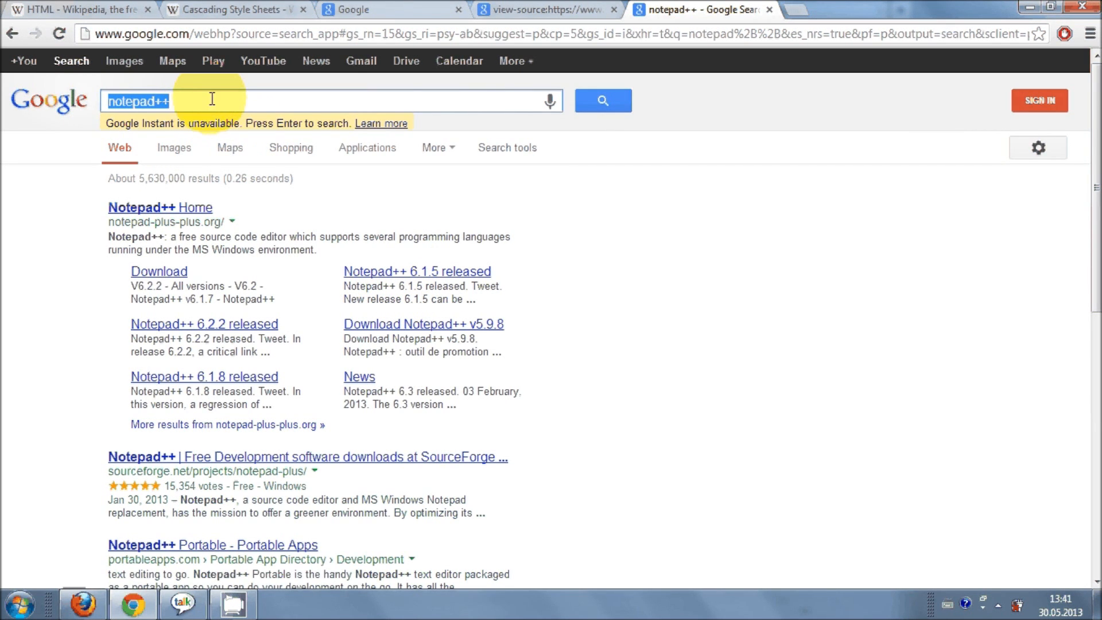
pyautogui.moveTo(208, 204)
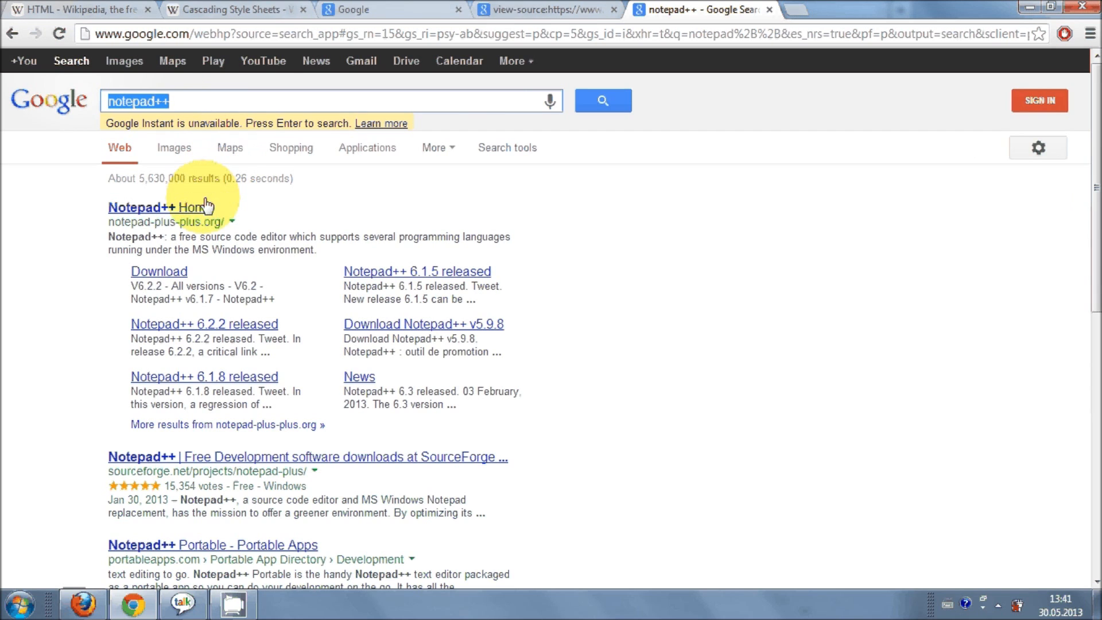
pyautogui.moveTo(188, 198)
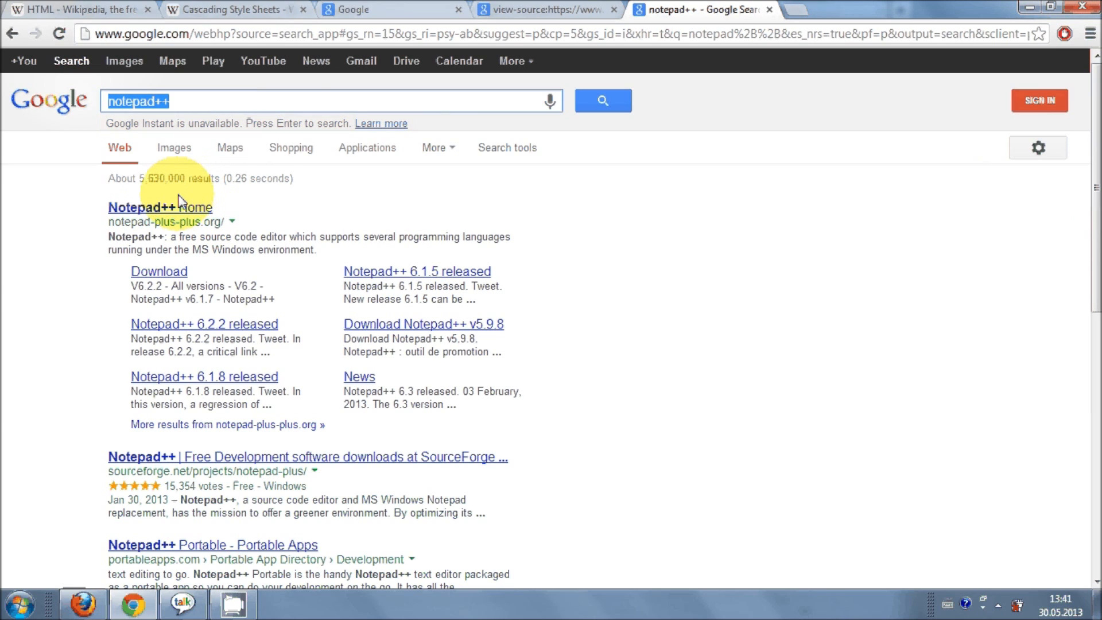
pyautogui.moveTo(187, 212)
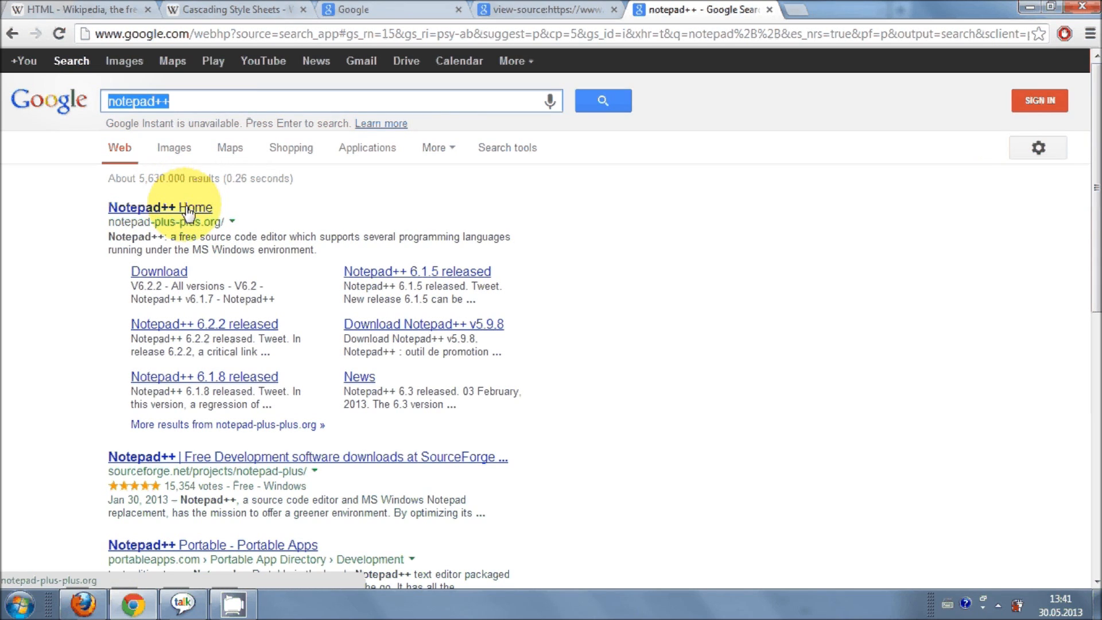
pyautogui.moveTo(177, 214)
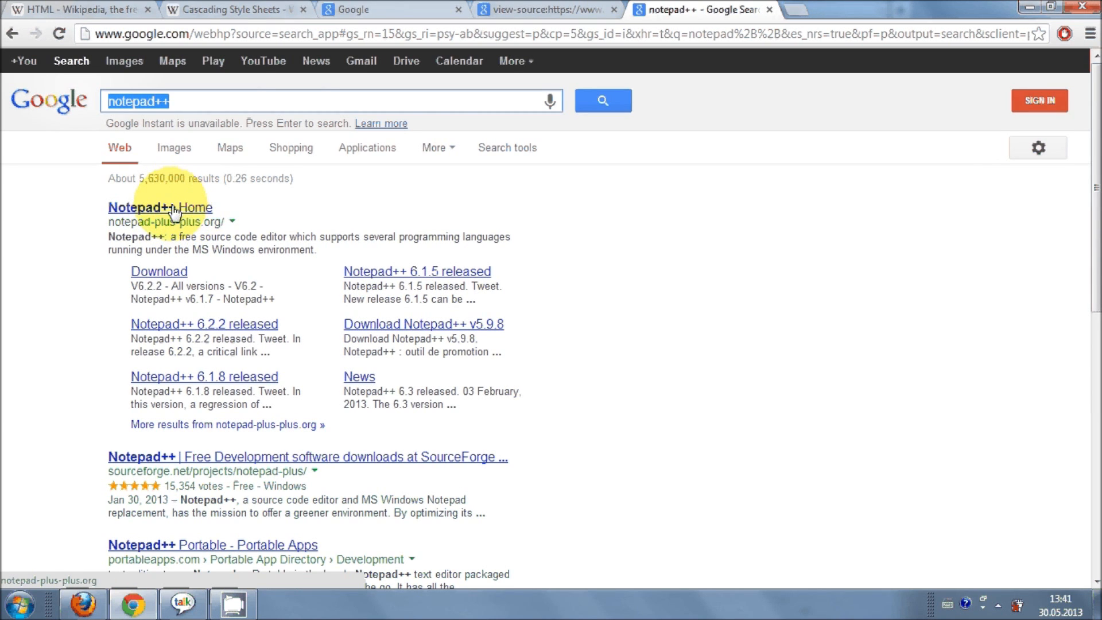
pyautogui.moveTo(236, 192)
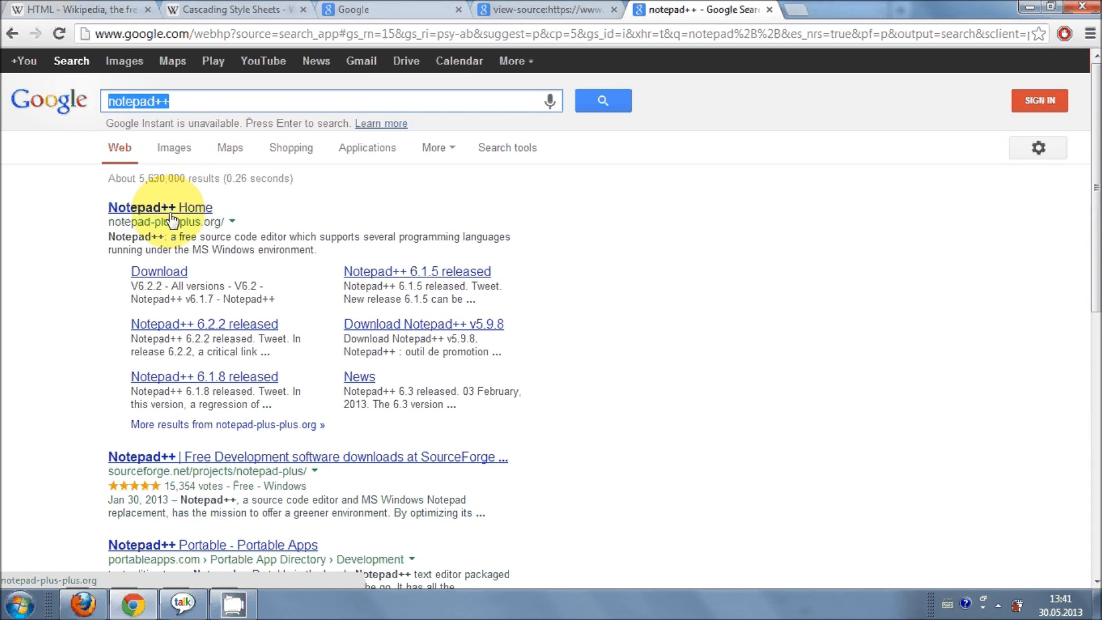
# Download the Notepad++ 6.3.3 installer from the official site's download page
pyautogui.click(160, 207)
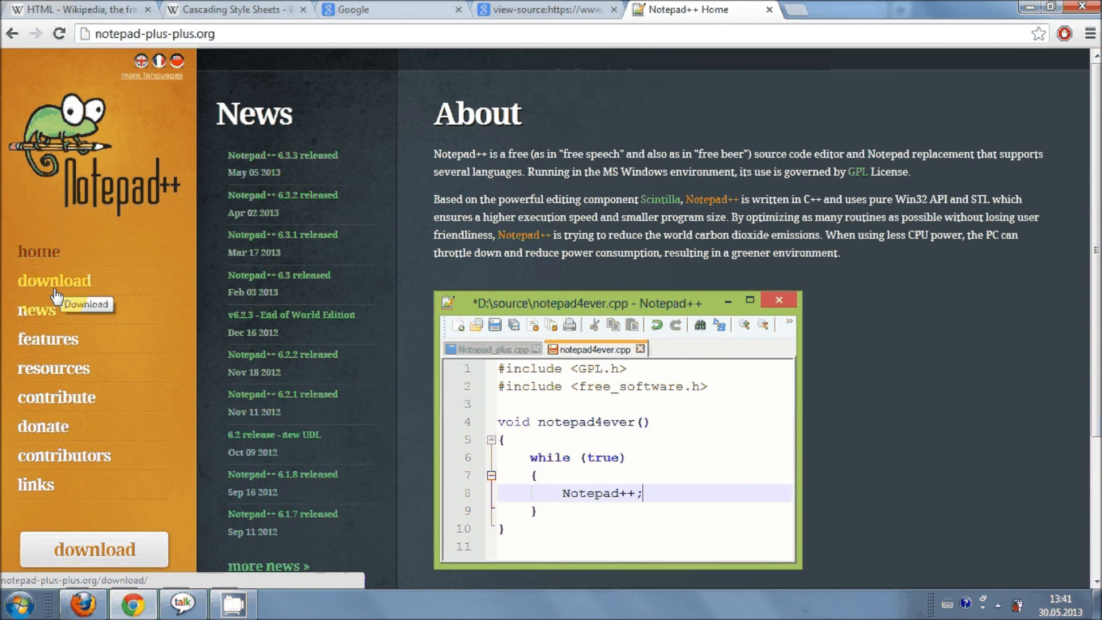
pyautogui.click(54, 280)
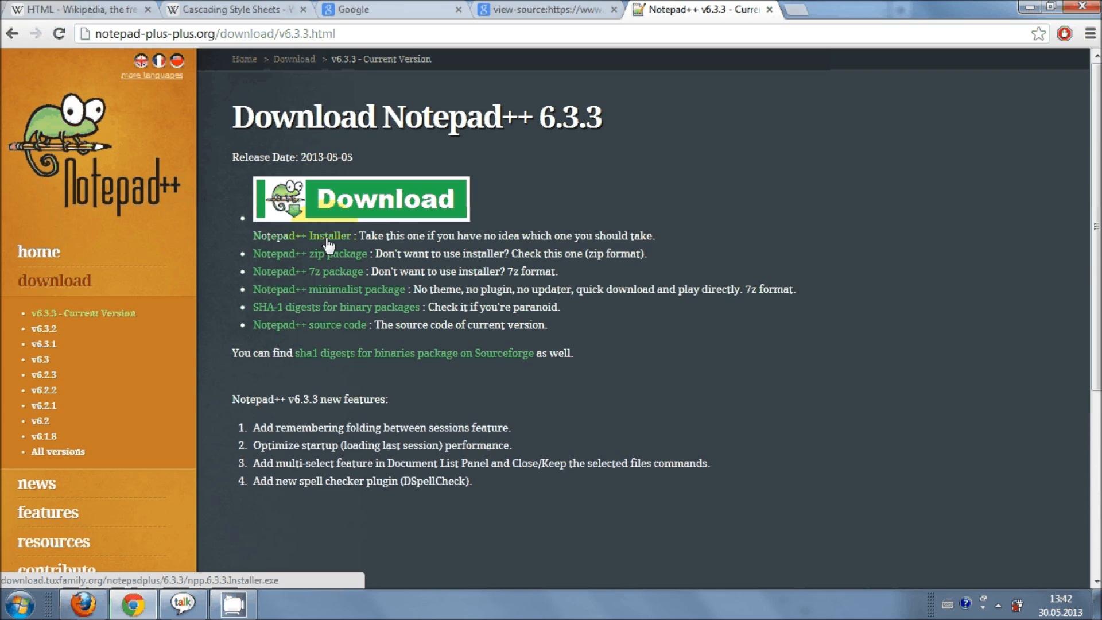
pyautogui.click(359, 198)
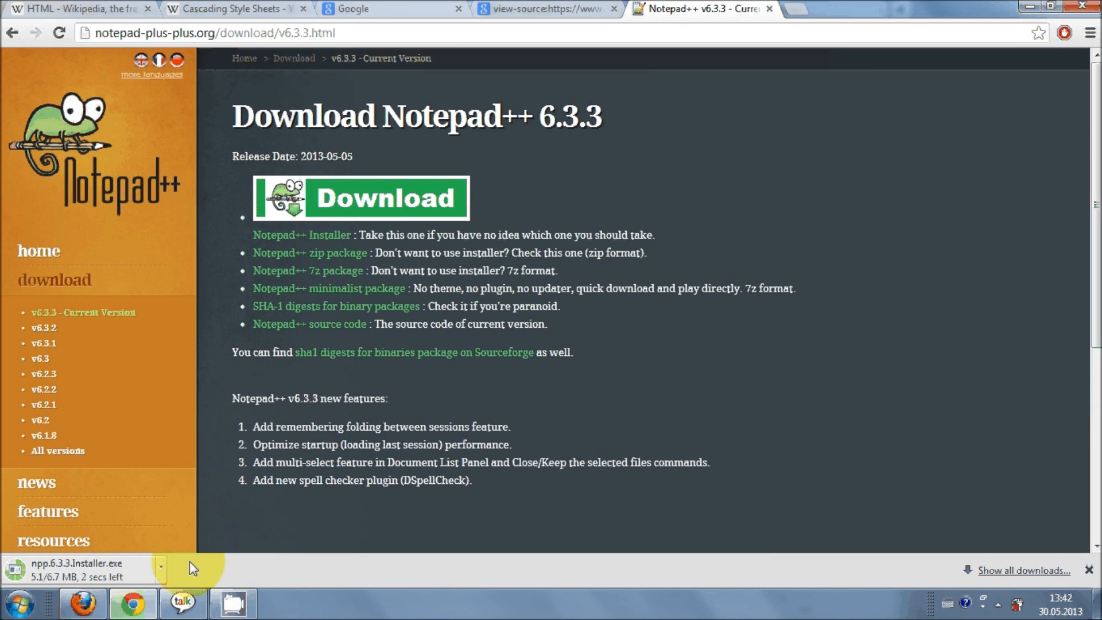
pyautogui.moveTo(142, 570)
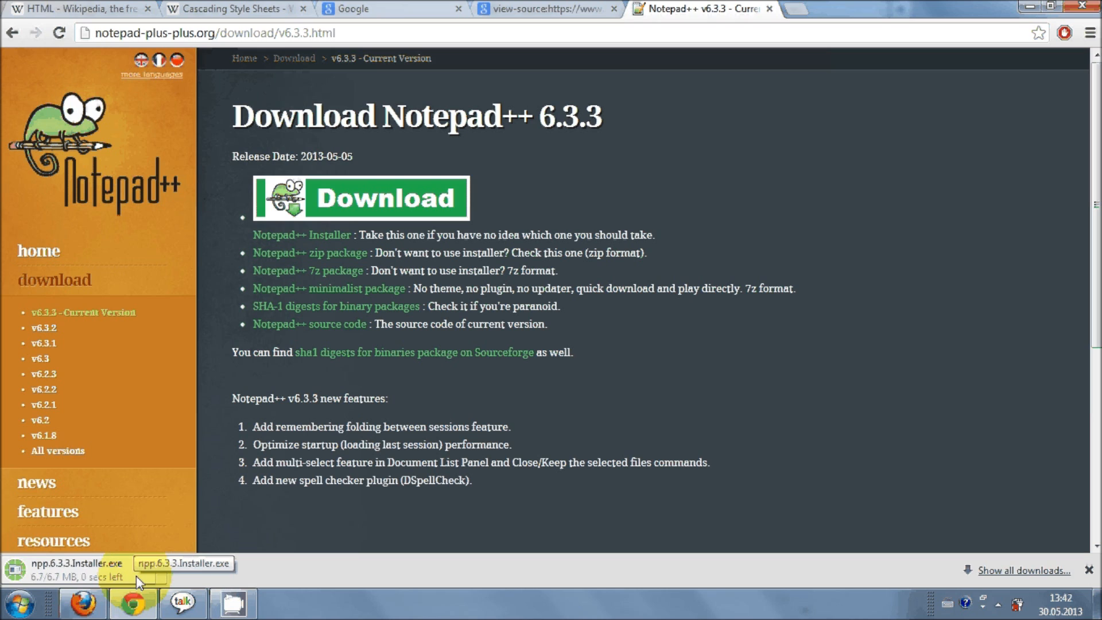
# Run the downloaded installer in English, accept the license and keep the default install folder
pyautogui.click(77, 569)
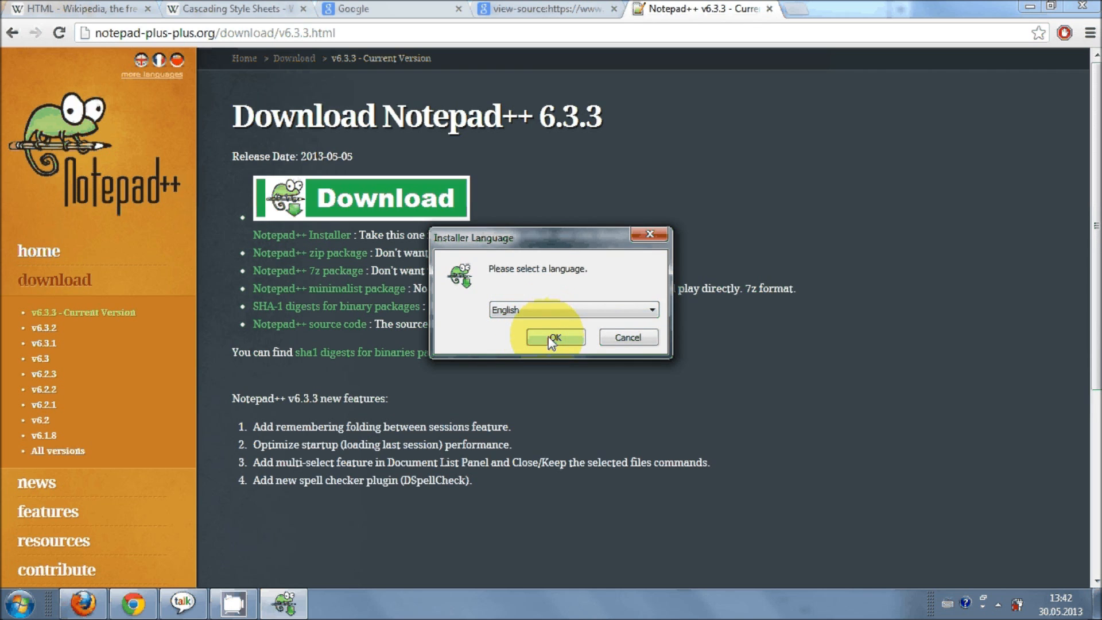
pyautogui.click(554, 338)
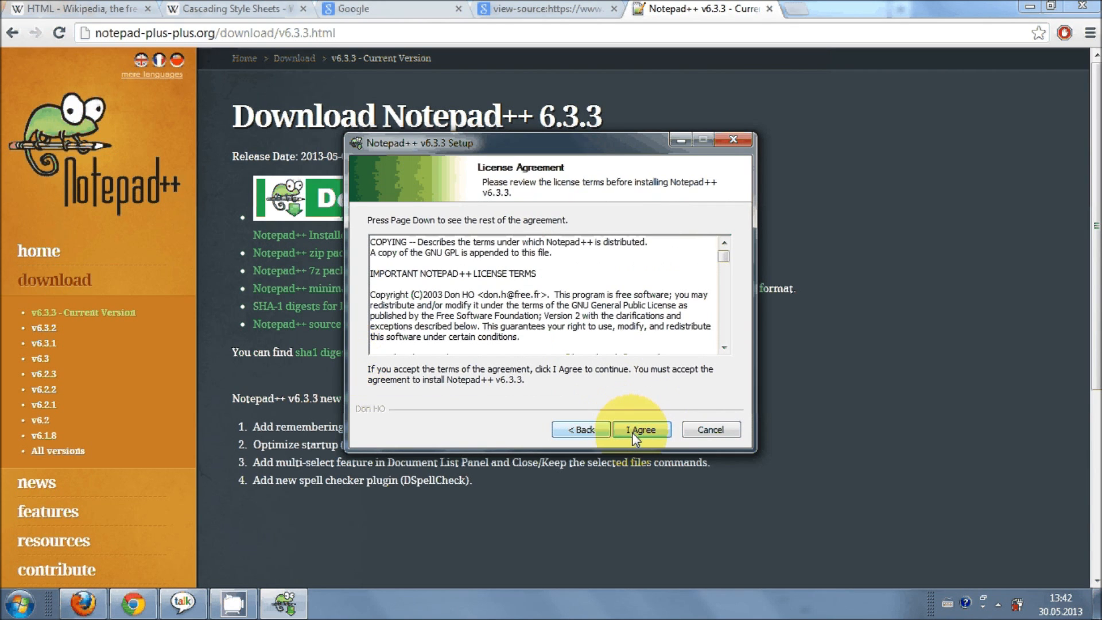
pyautogui.click(641, 429)
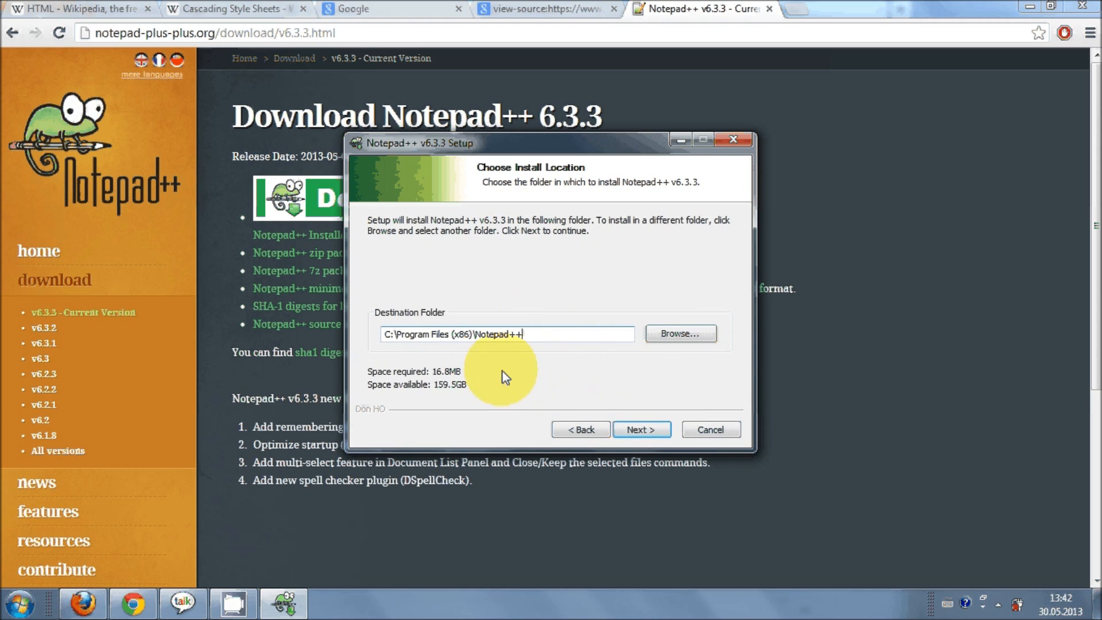
pyautogui.click(640, 429)
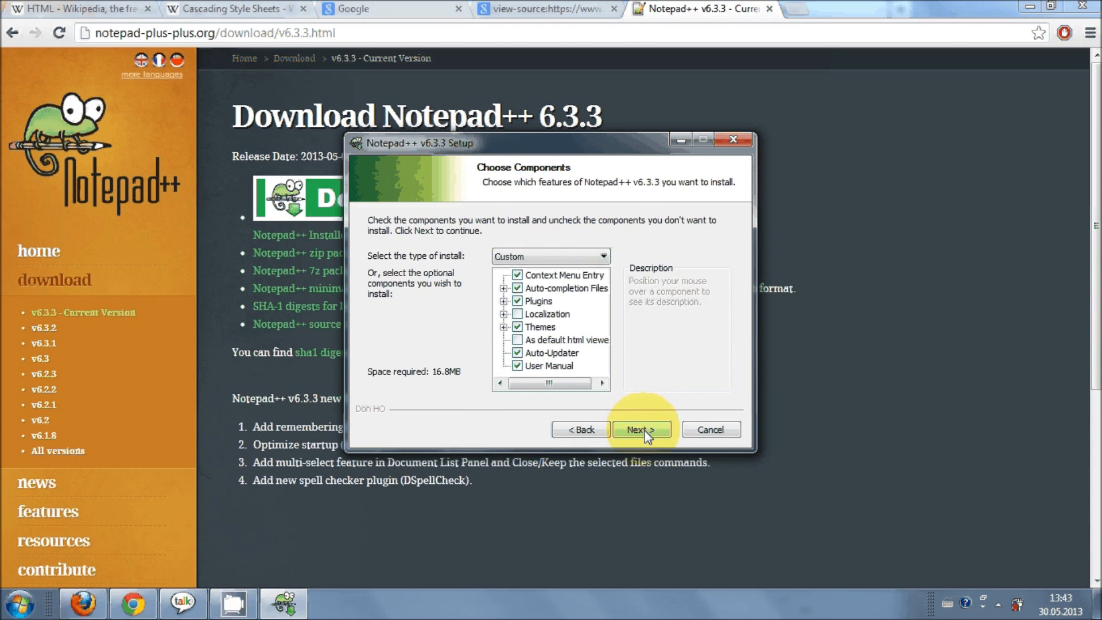
# Keep the default components, add a desktop shortcut and start installing Notepad++ 6.3.3
pyautogui.click(641, 430)
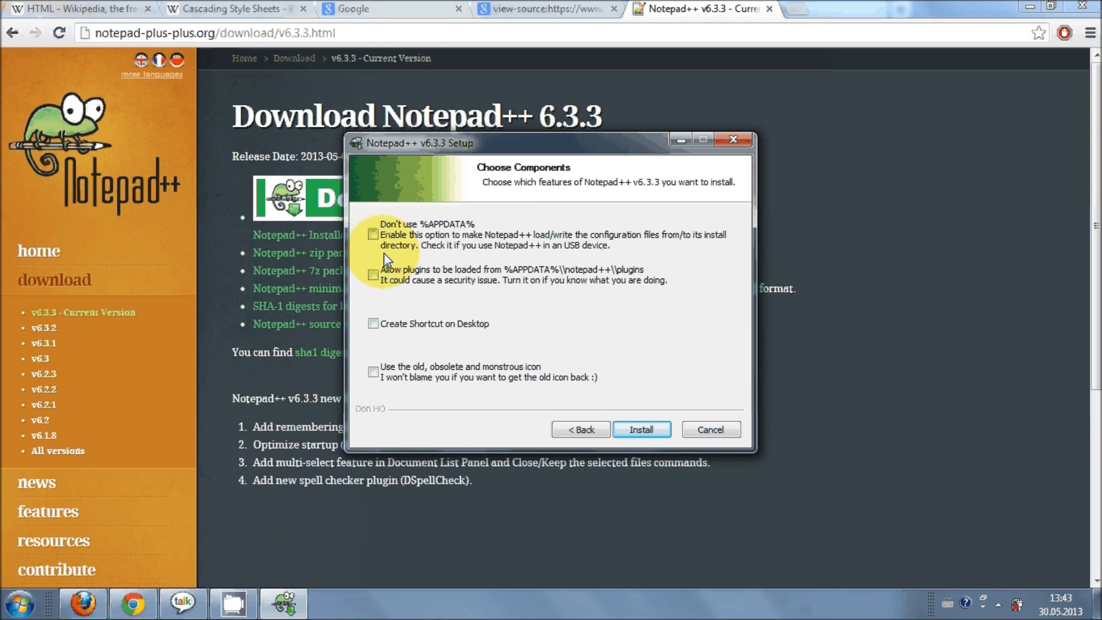
pyautogui.click(373, 323)
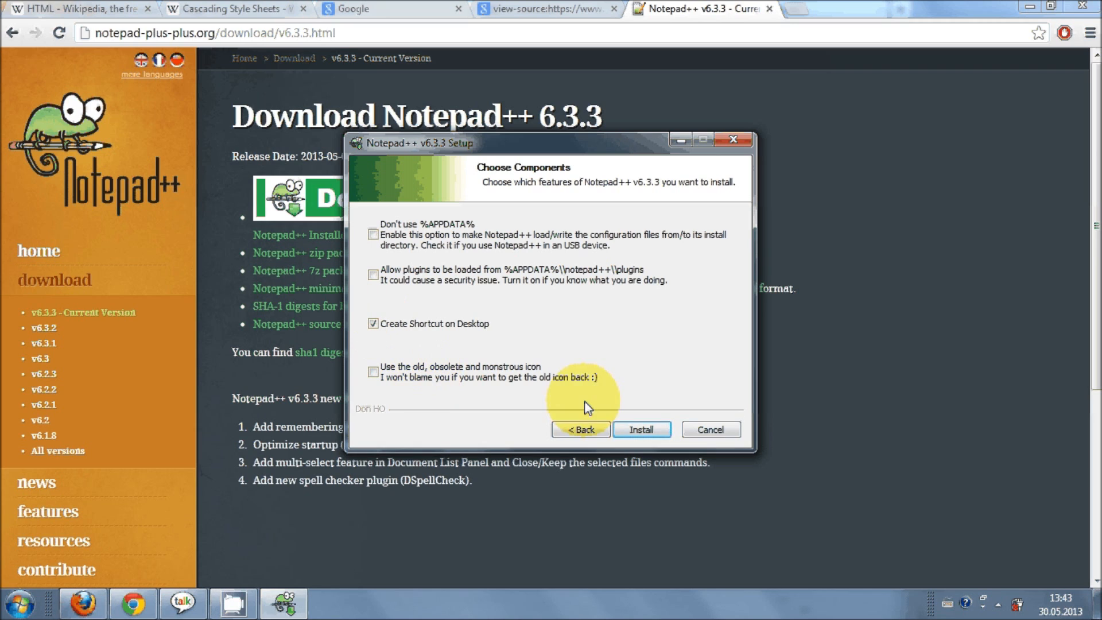
pyautogui.click(640, 429)
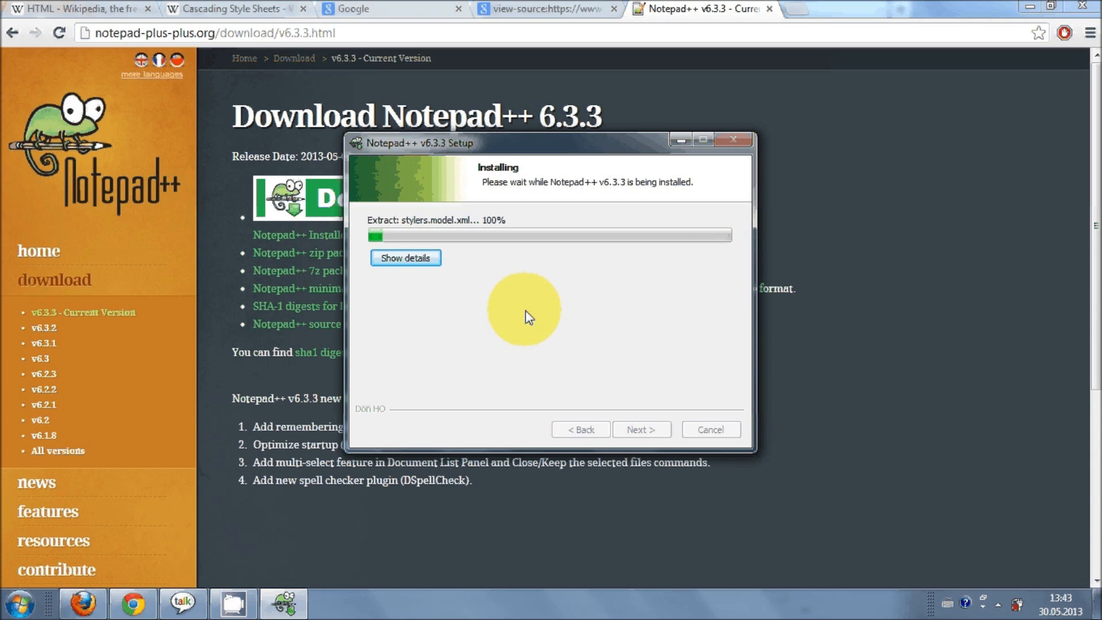
pyautogui.moveTo(580, 311)
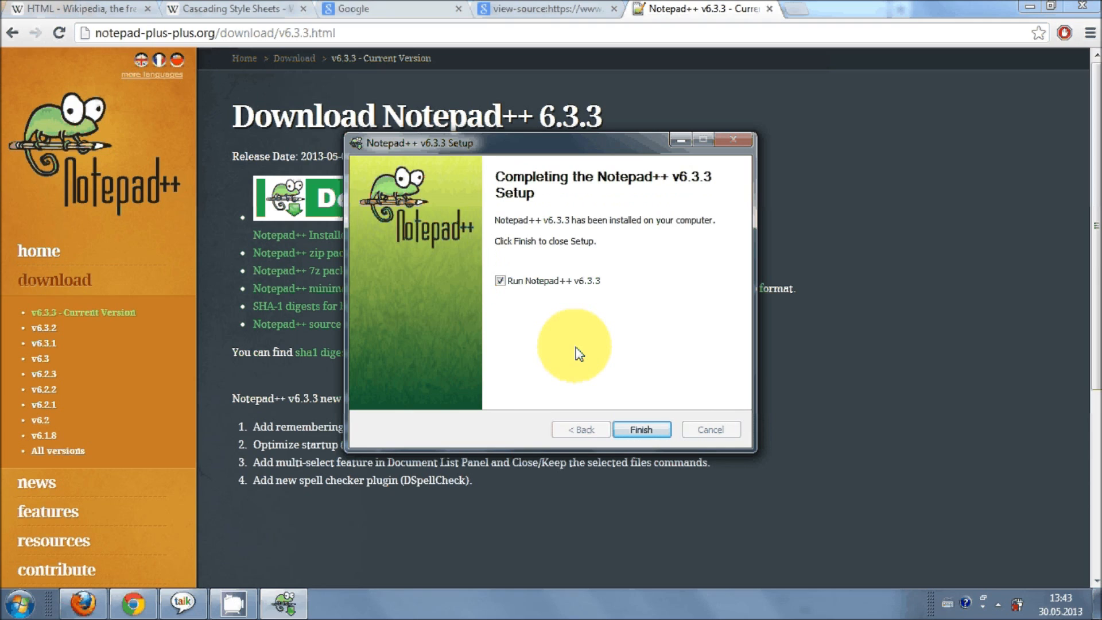
pyautogui.moveTo(579, 344)
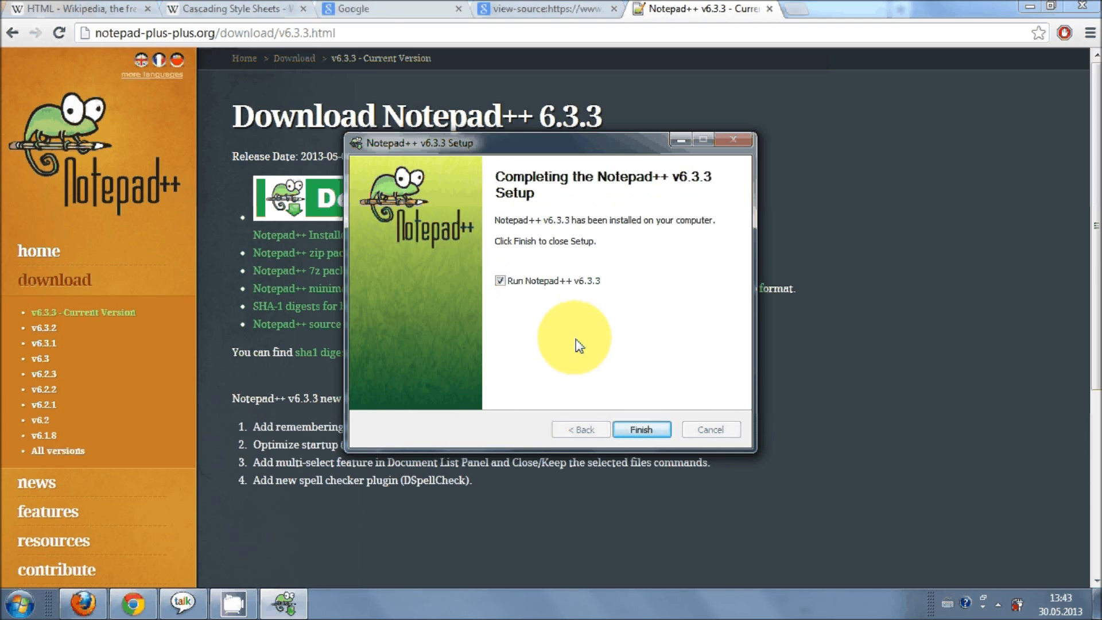
pyautogui.moveTo(606, 328)
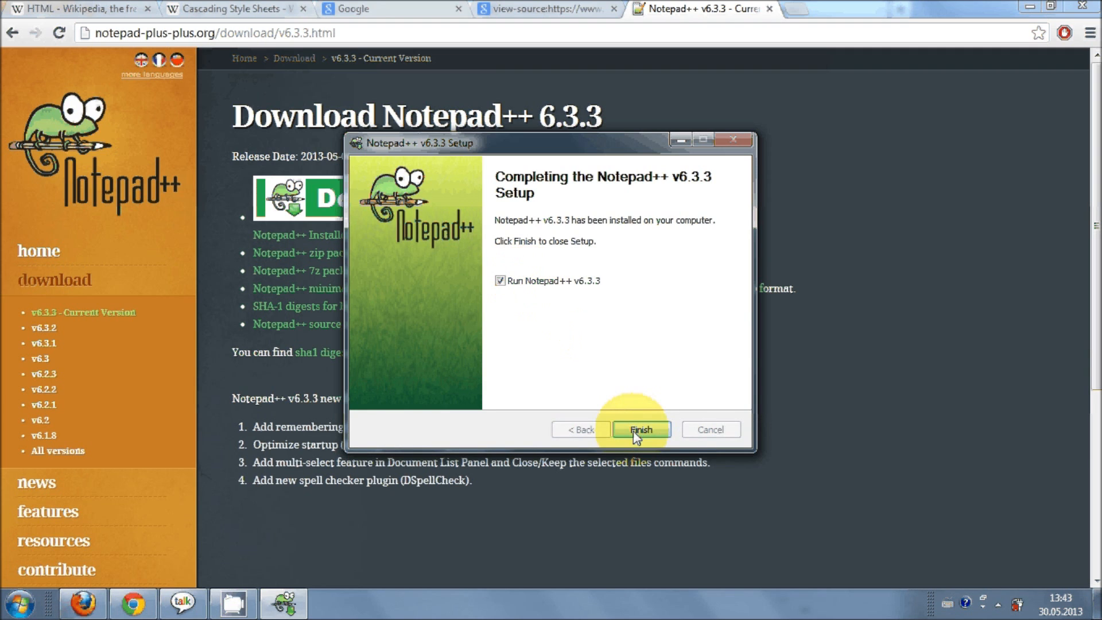
# Finish setup with Run Notepad++ v6.3.3 left checked so the editor launches
pyautogui.click(640, 429)
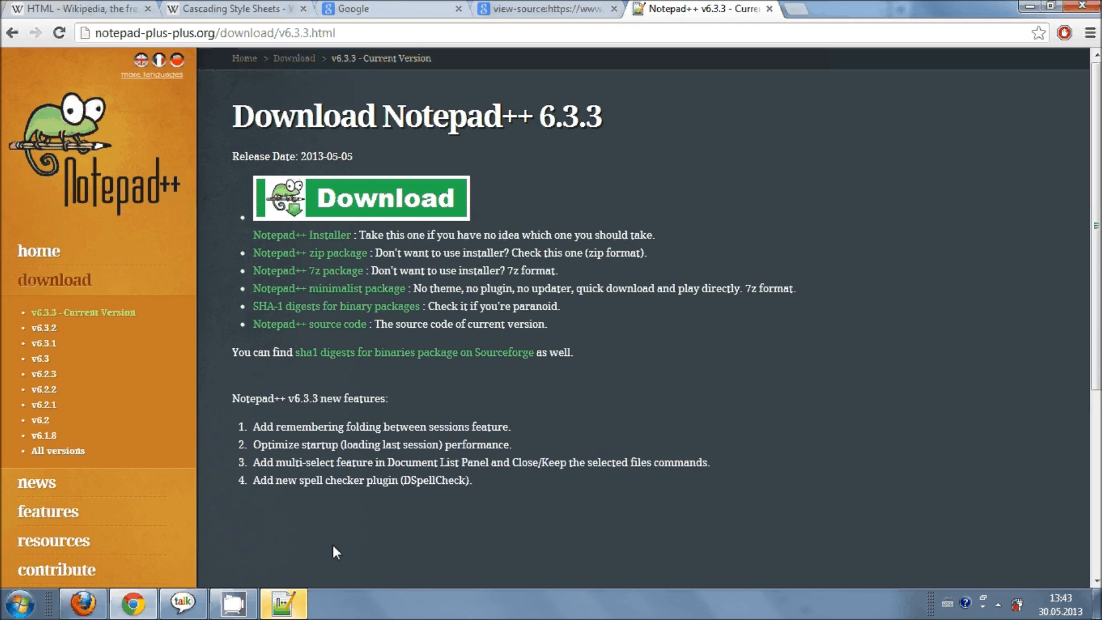
# Maximize Notepad++ showing change.log, select all its text and deselect it, leaving it unedited
pyautogui.click(283, 603)
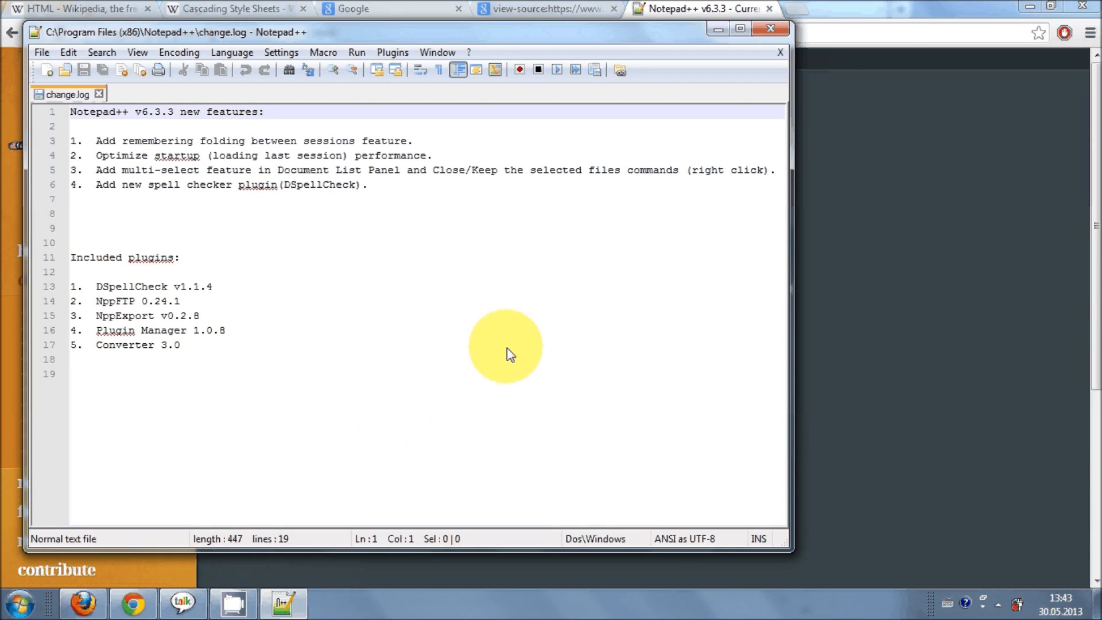
pyautogui.click(738, 28)
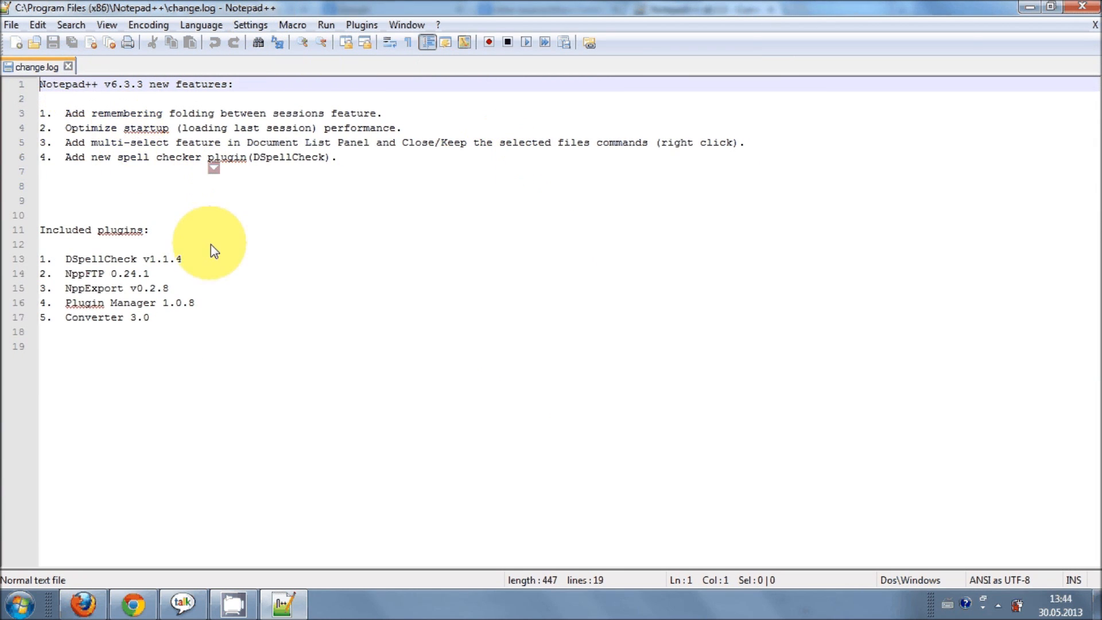
pyautogui.press('ctrl+a')
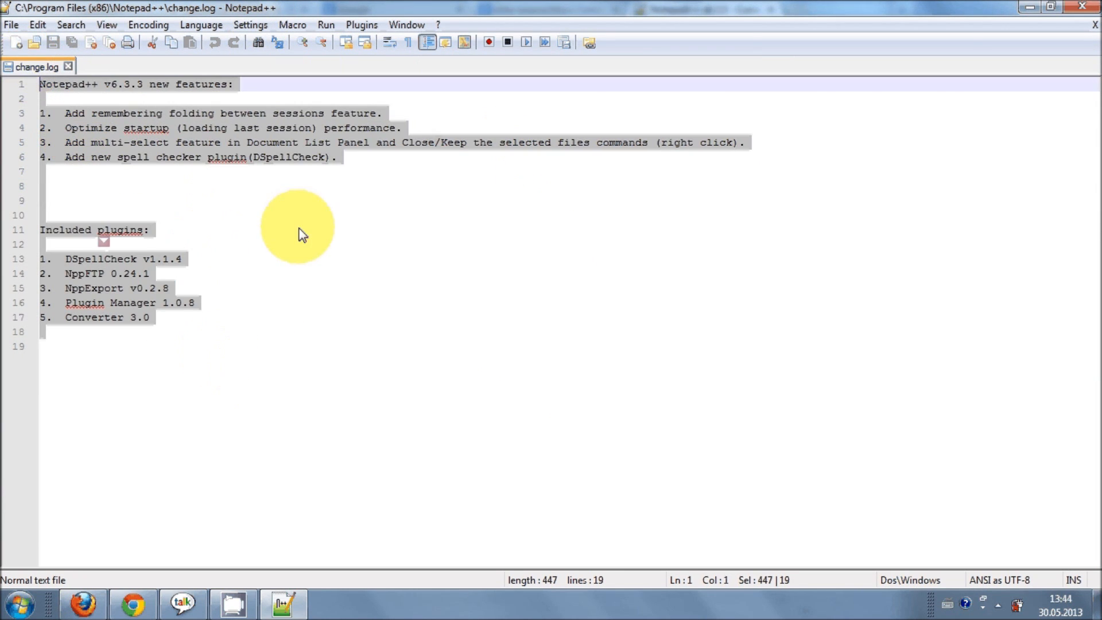
pyautogui.click(166, 288)
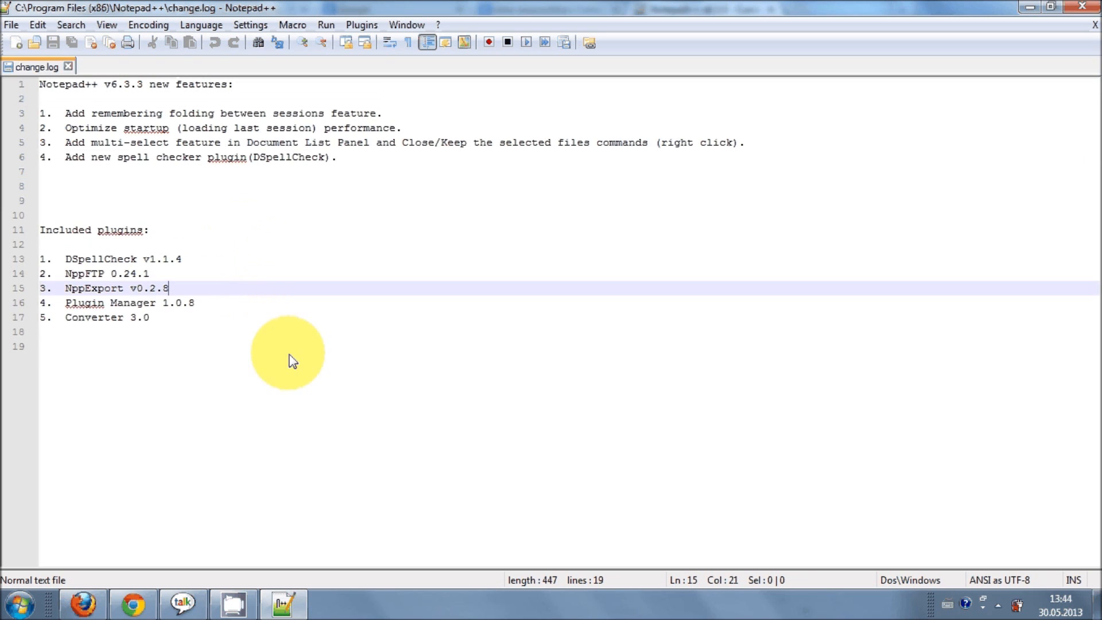
pyautogui.press('ctrl+a')
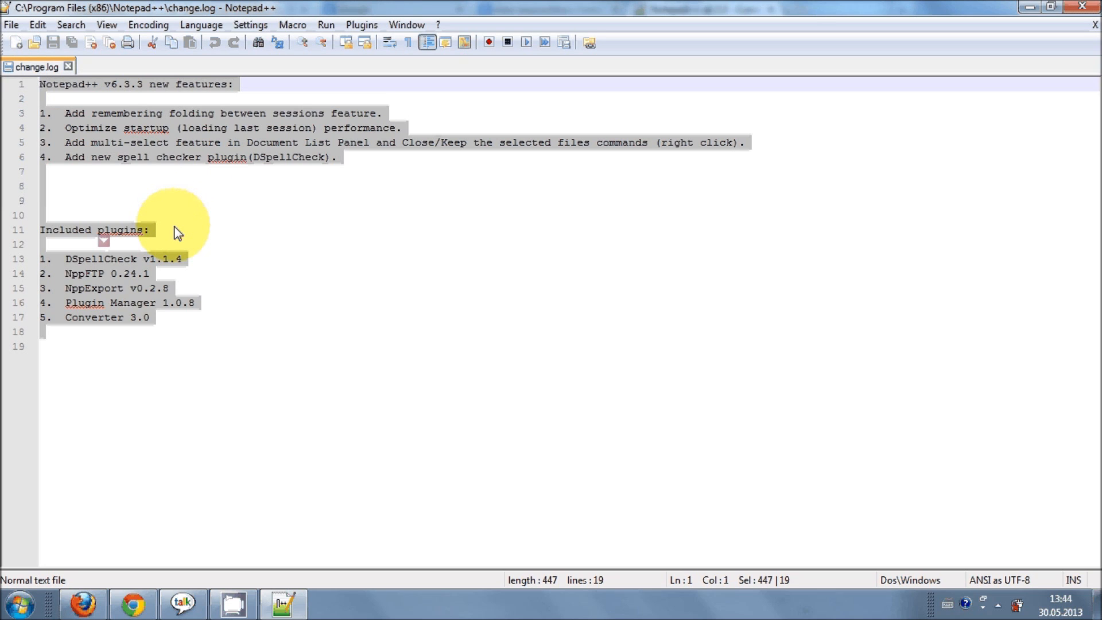
pyautogui.click(374, 214)
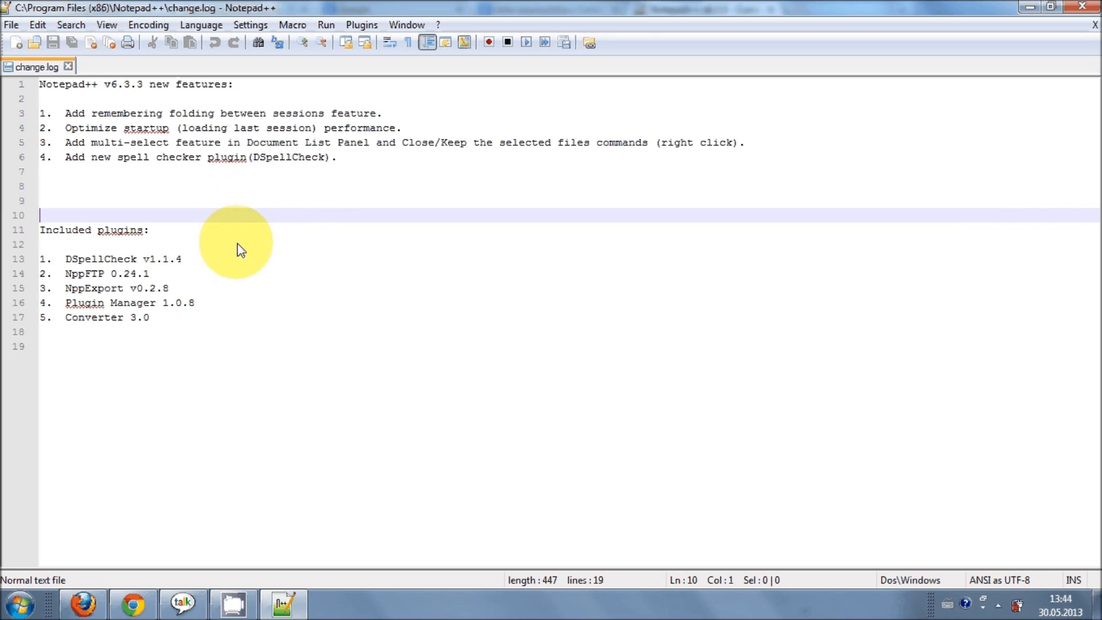
pyautogui.moveTo(255, 275)
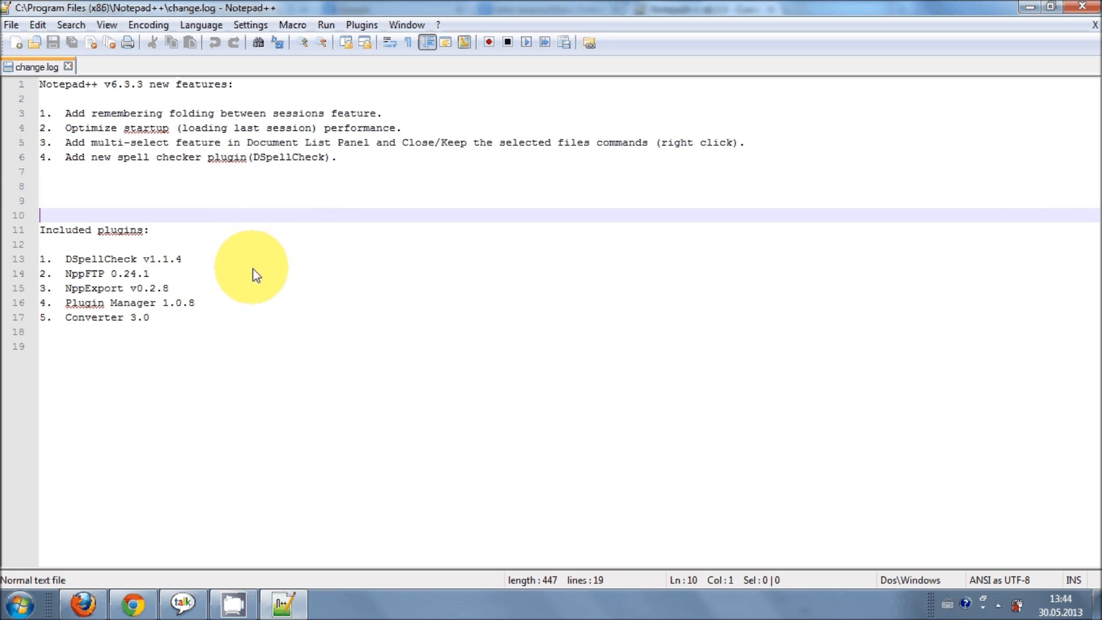